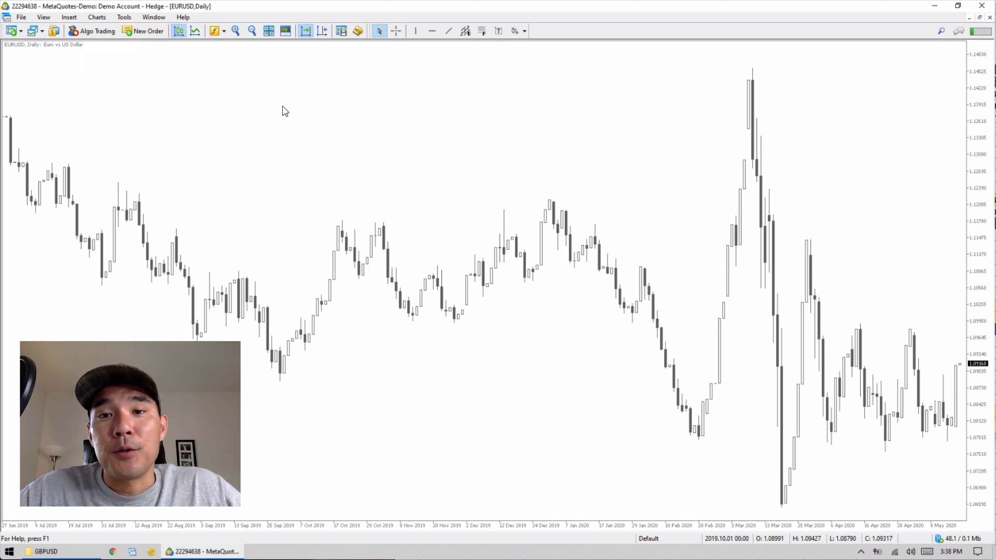
mouse_move(613, 140)
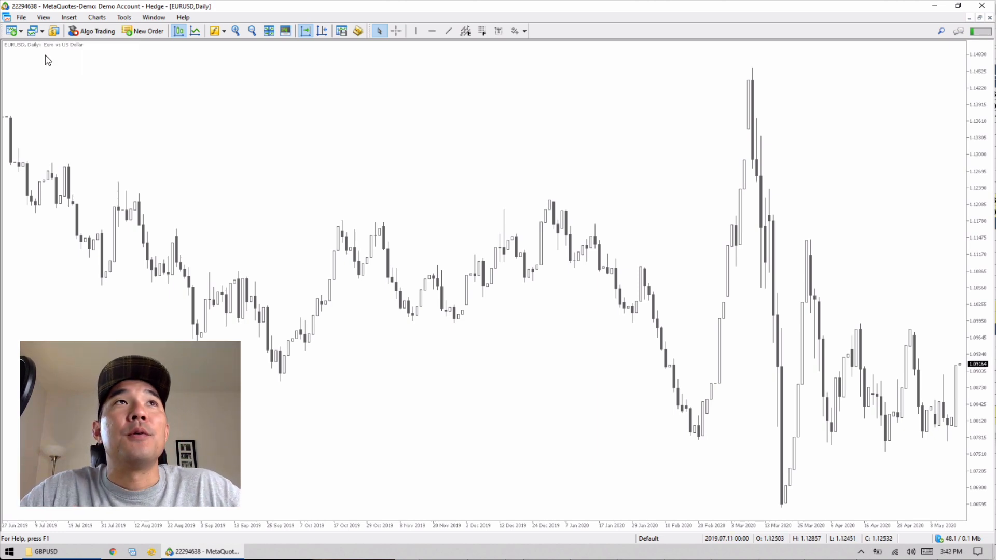
- Open the View menu listing the available toolbars and panels
left_click(43, 18)
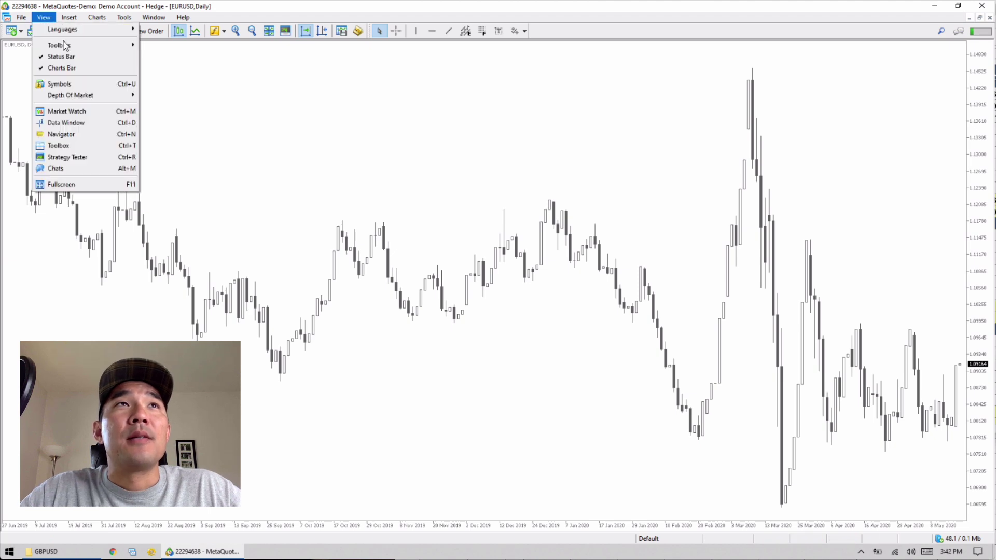
- Show the Symbols window with NZDUSD's contract specification selected
left_click(59, 83)
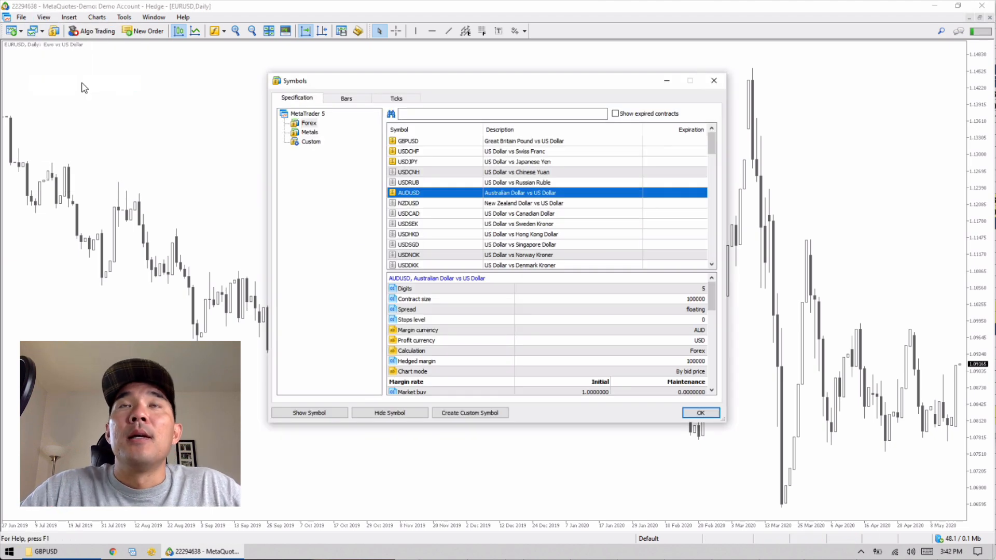
mouse_move(442, 169)
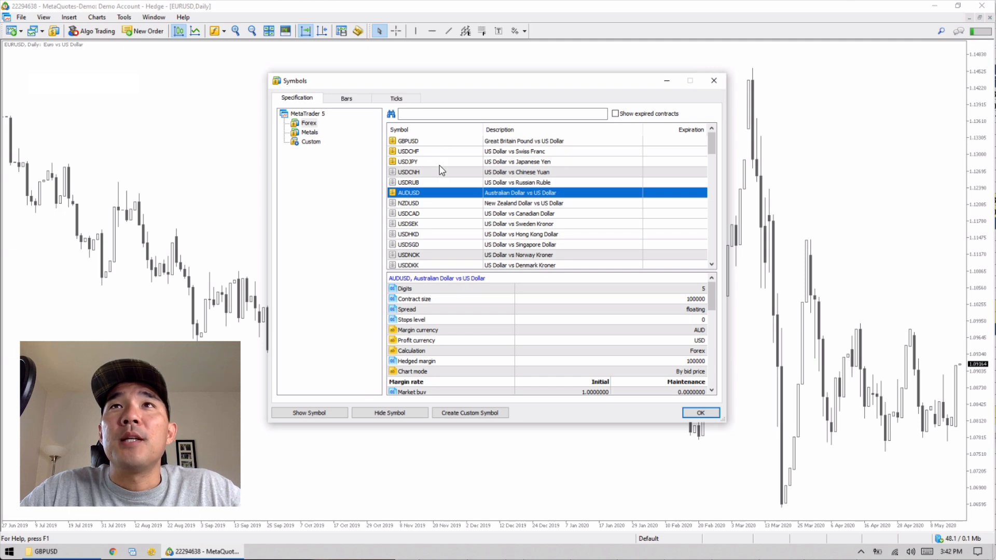
mouse_move(466, 349)
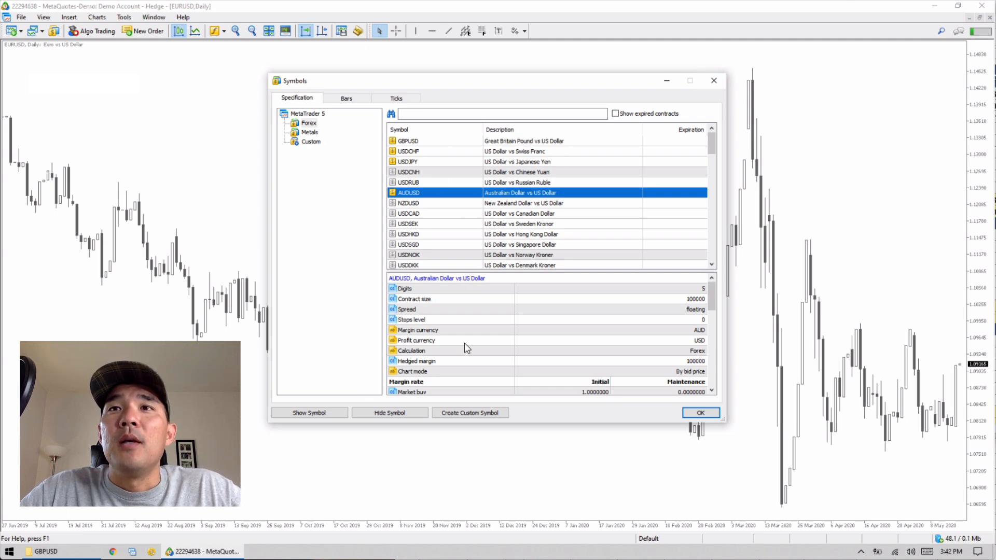
mouse_move(575, 225)
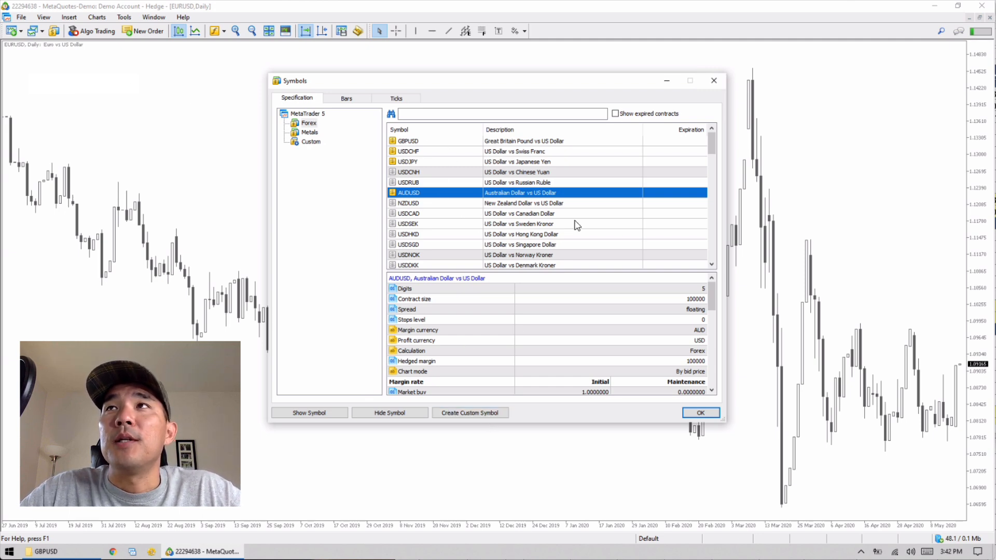
mouse_move(440, 202)
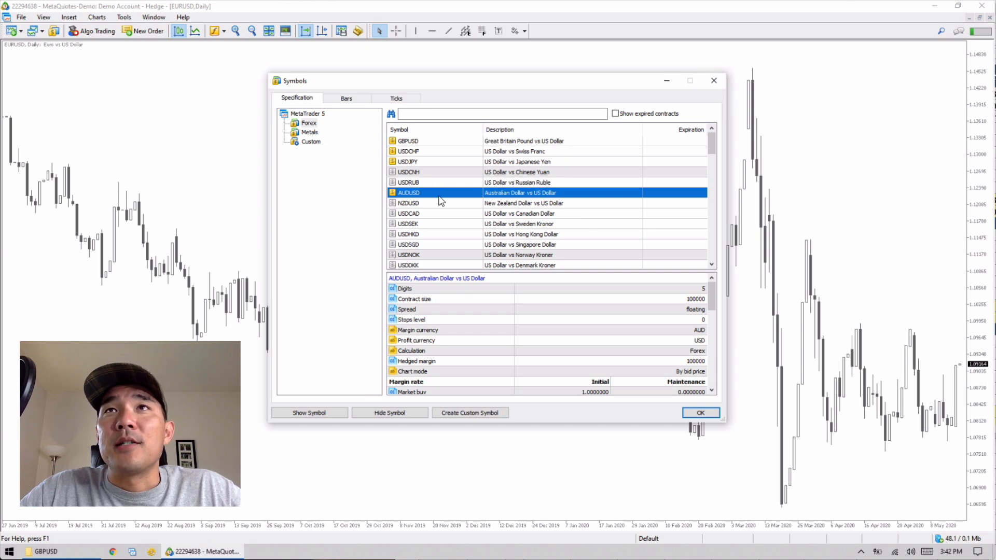
left_click(438, 202)
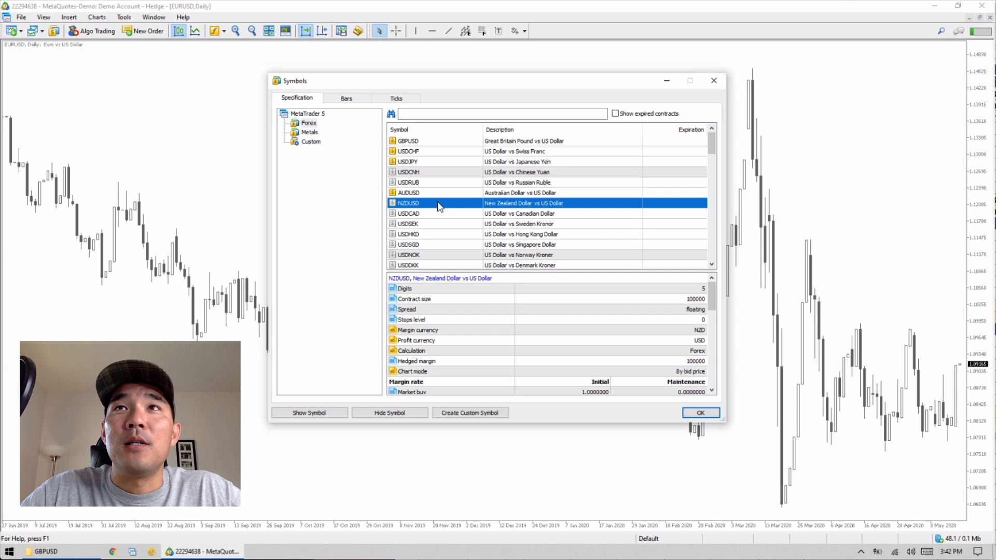
mouse_move(343, 97)
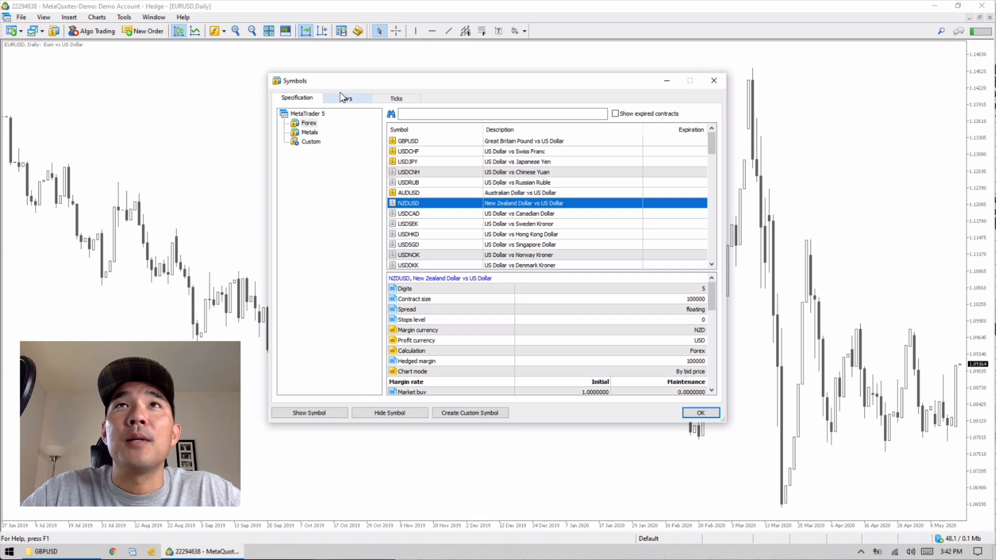
- Request the NZDUSD H4 bar history, returning 31,712 bars from 2000 to May 2020
left_click(347, 98)
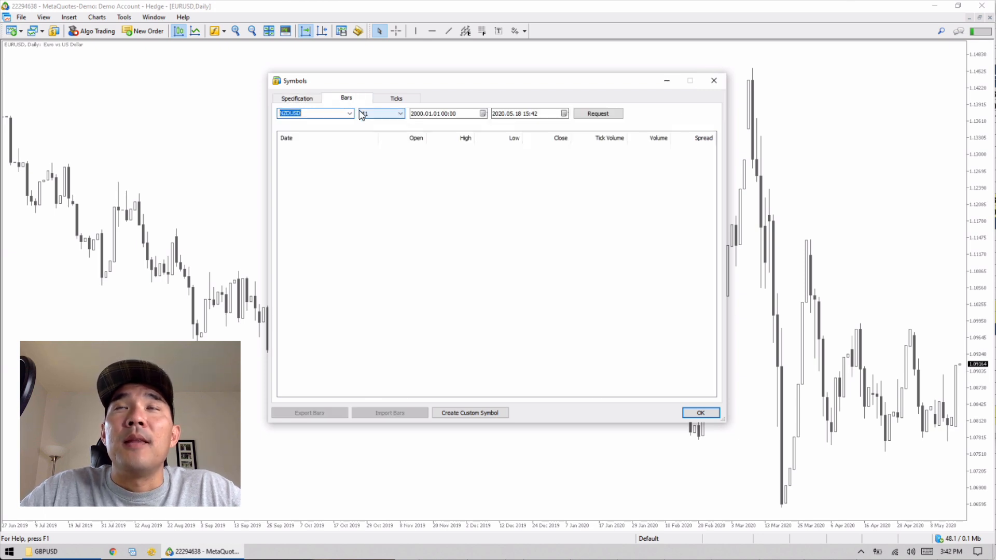
left_click(398, 113)
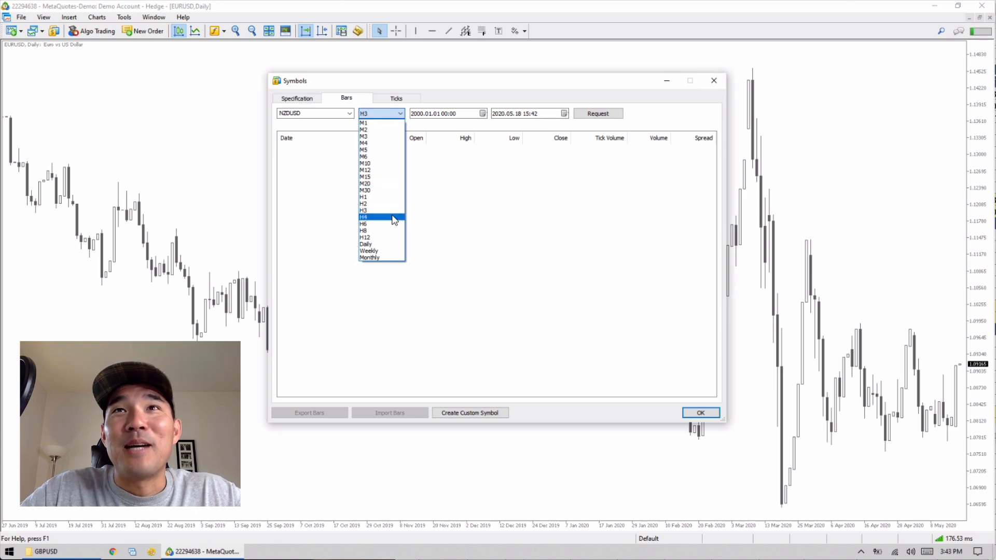
left_click(365, 217)
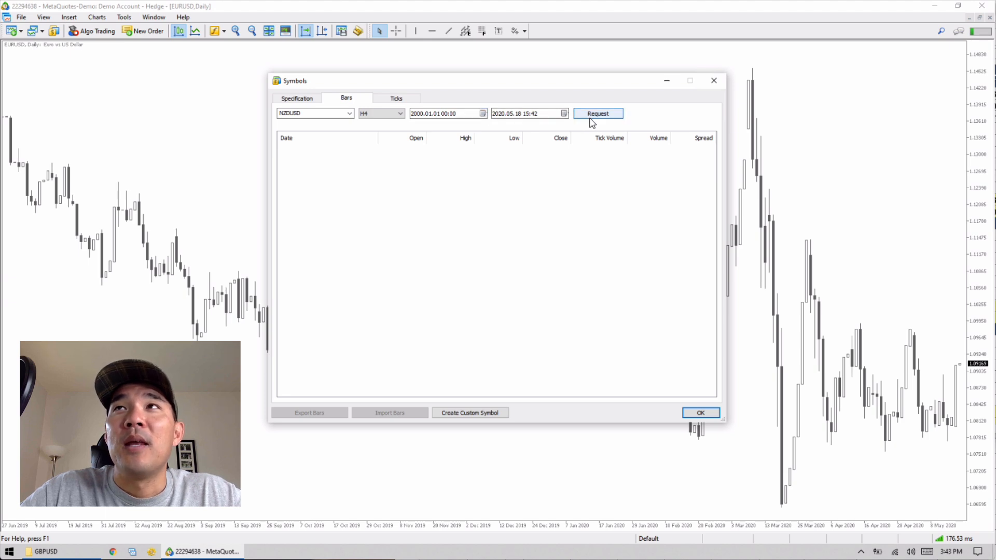
left_click(596, 113)
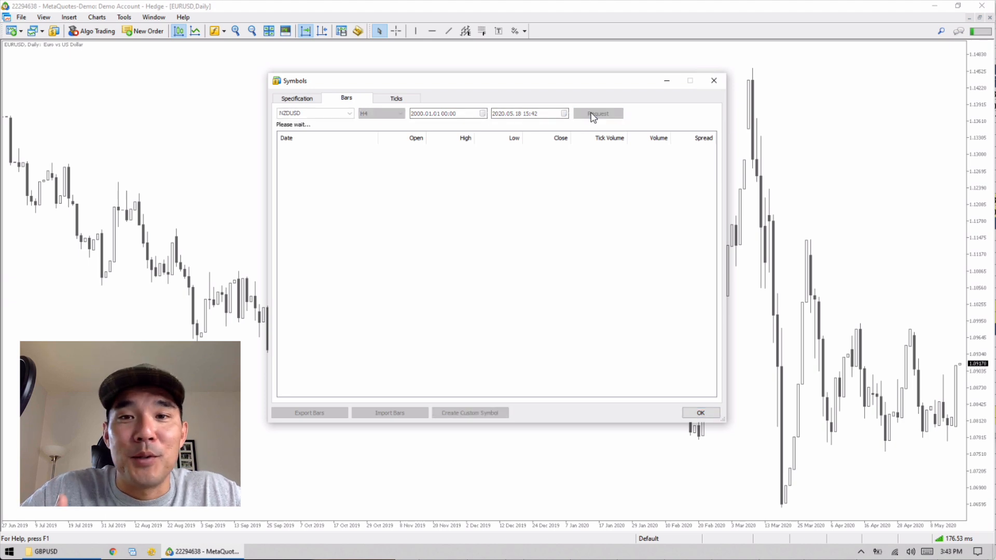
left_click(598, 113)
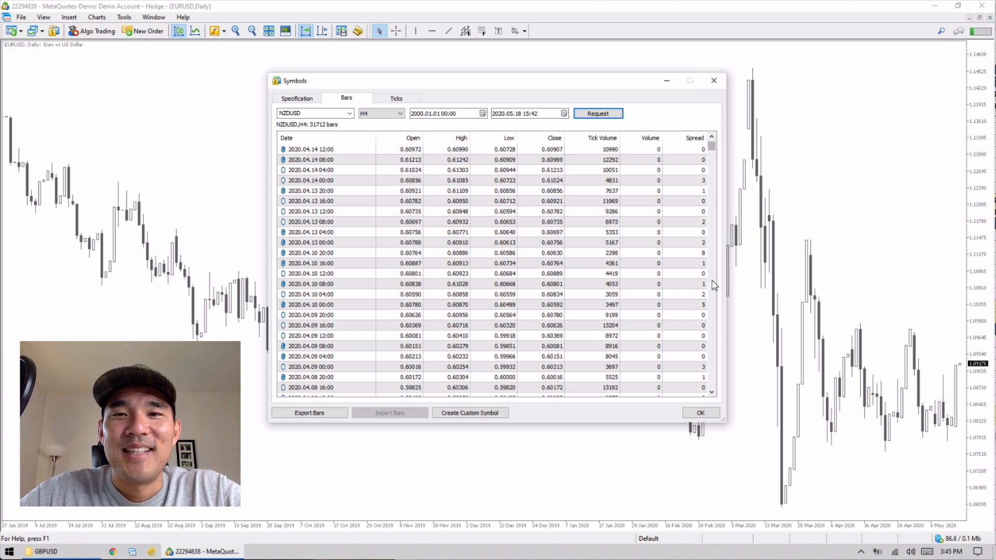
mouse_move(341, 338)
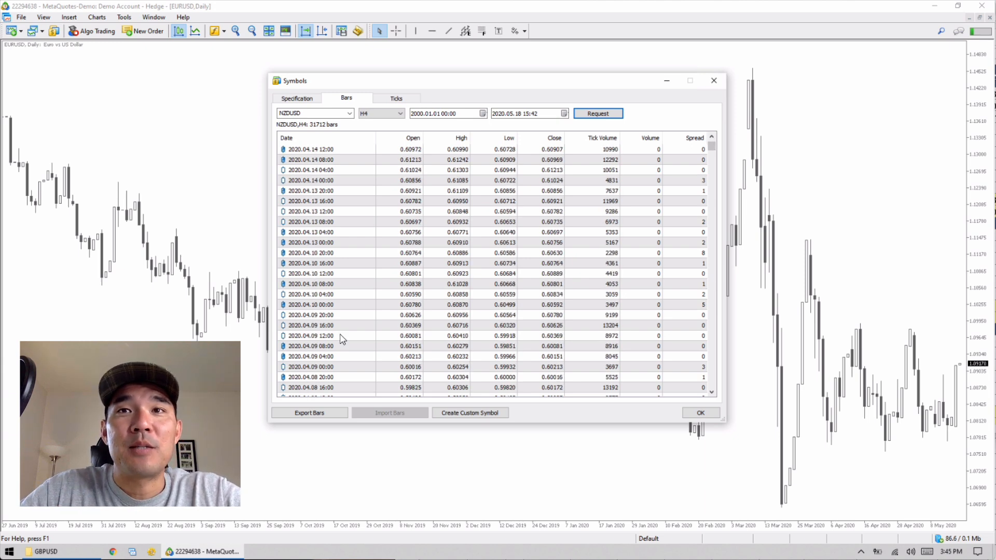
mouse_move(431, 407)
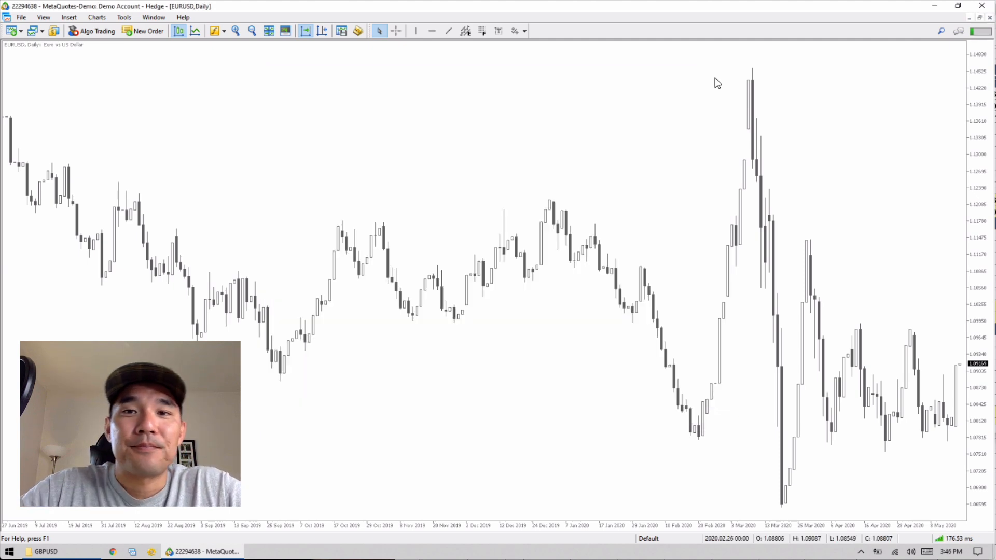
mouse_move(293, 270)
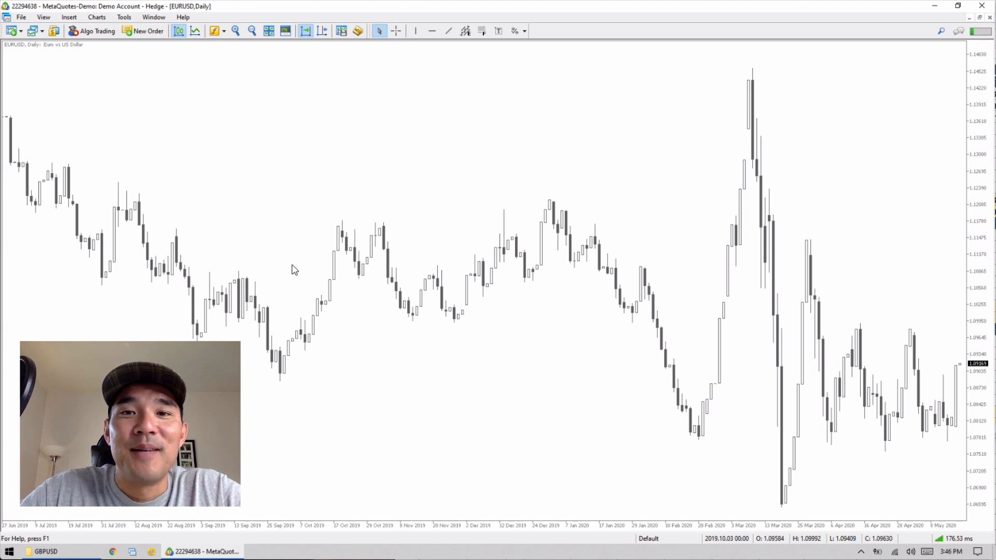
mouse_move(215, 30)
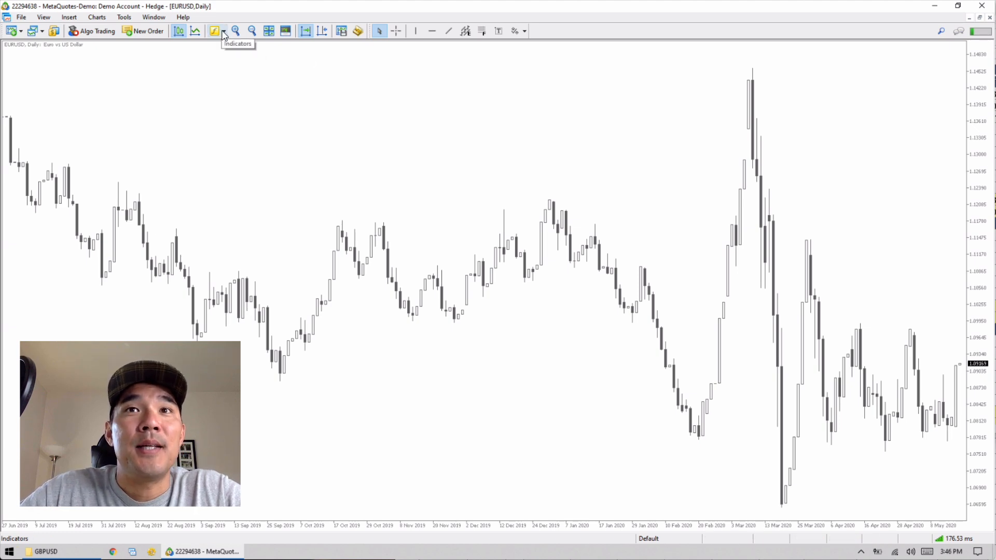
- Add a green 200-period Simple Moving Average to the EURUSD daily chart
left_click(215, 30)
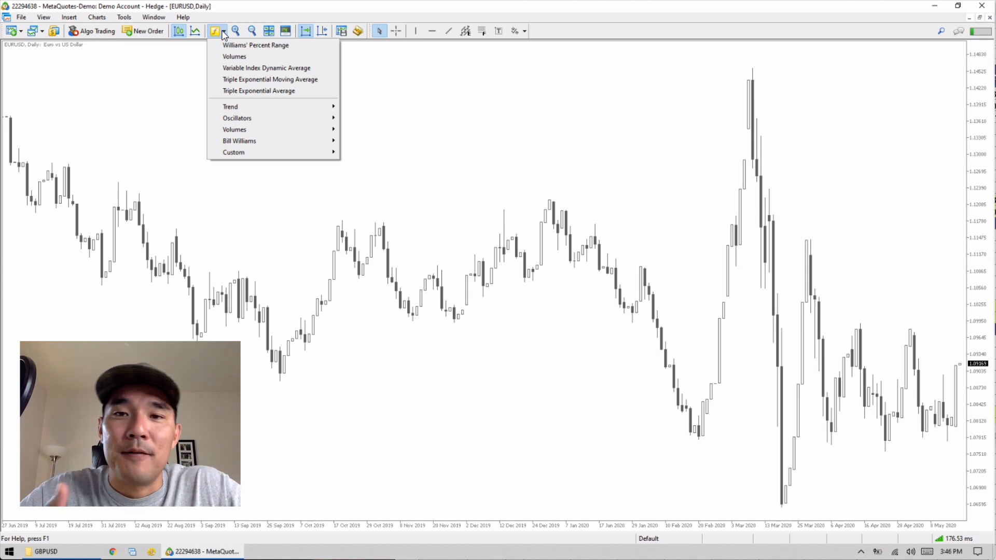
mouse_move(235, 90)
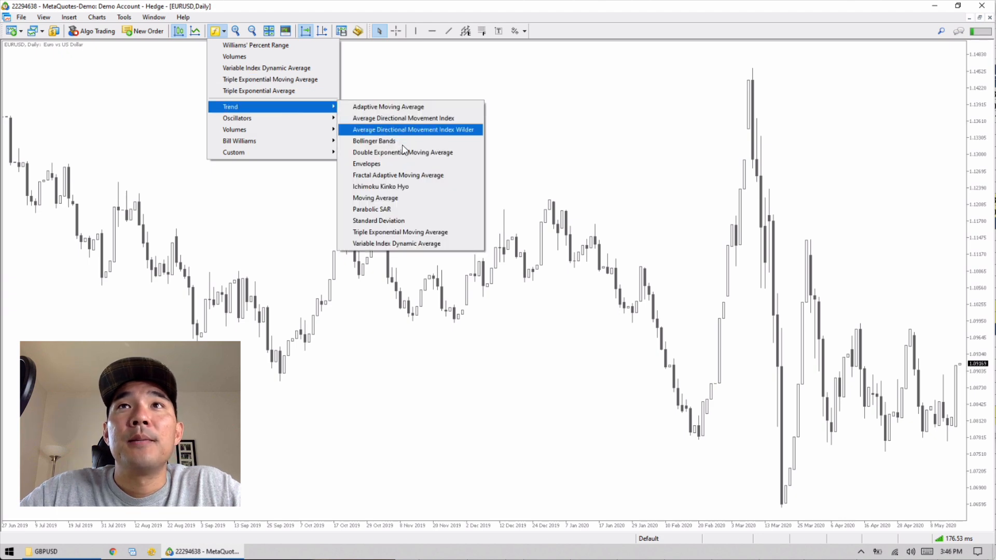
left_click(375, 197)
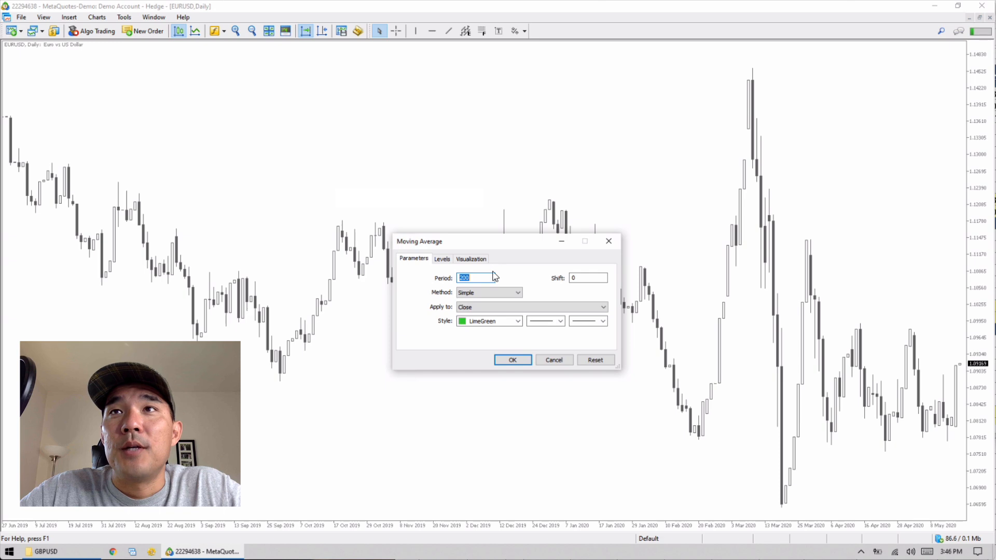
left_click(511, 360)
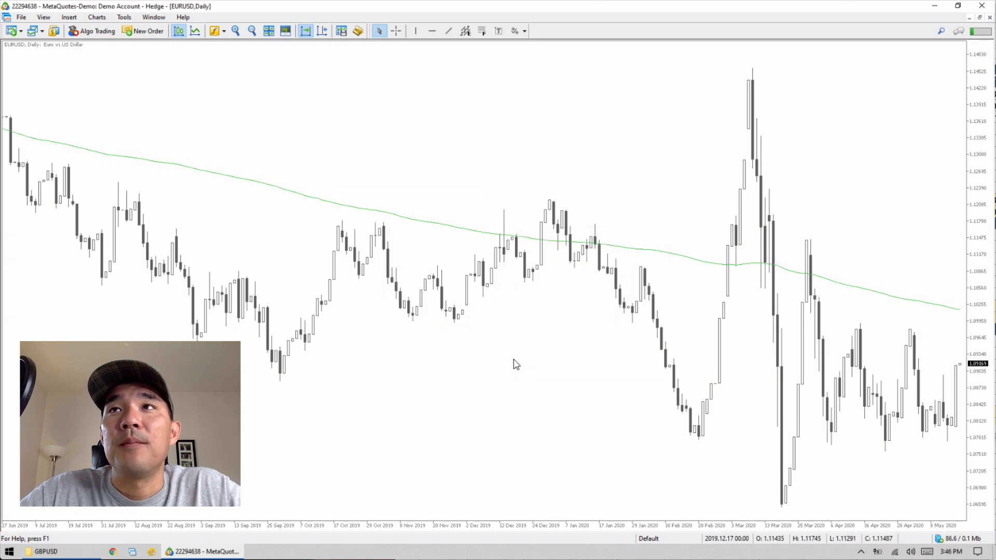
mouse_move(216, 30)
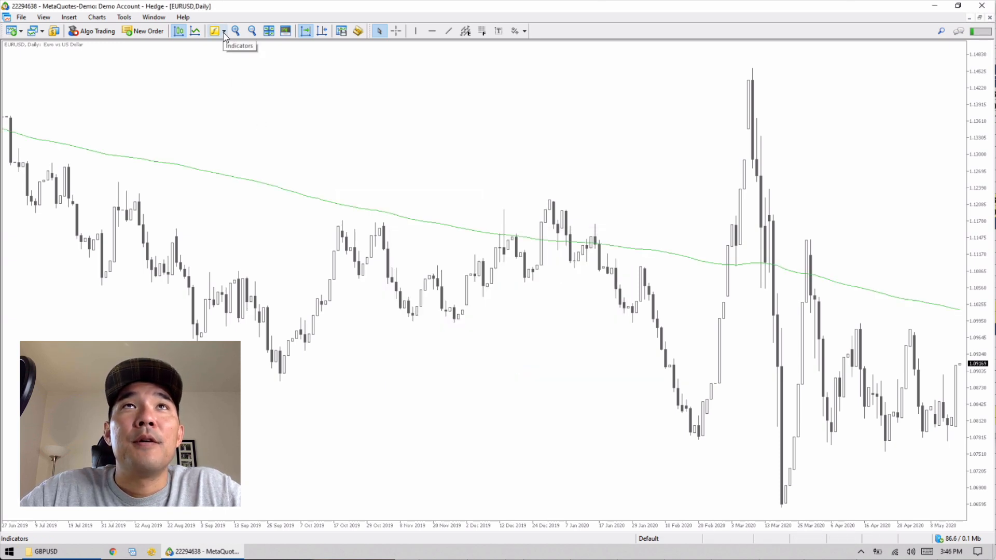
- Add a 50-period Simple Moving Average coloured DeepSkyBlue to the chart
left_click(216, 30)
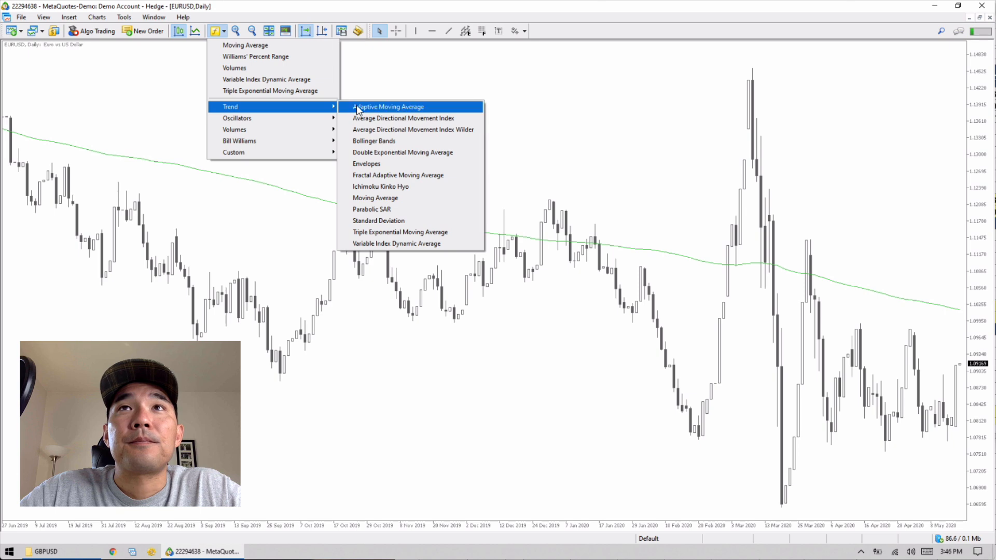
mouse_move(375, 197)
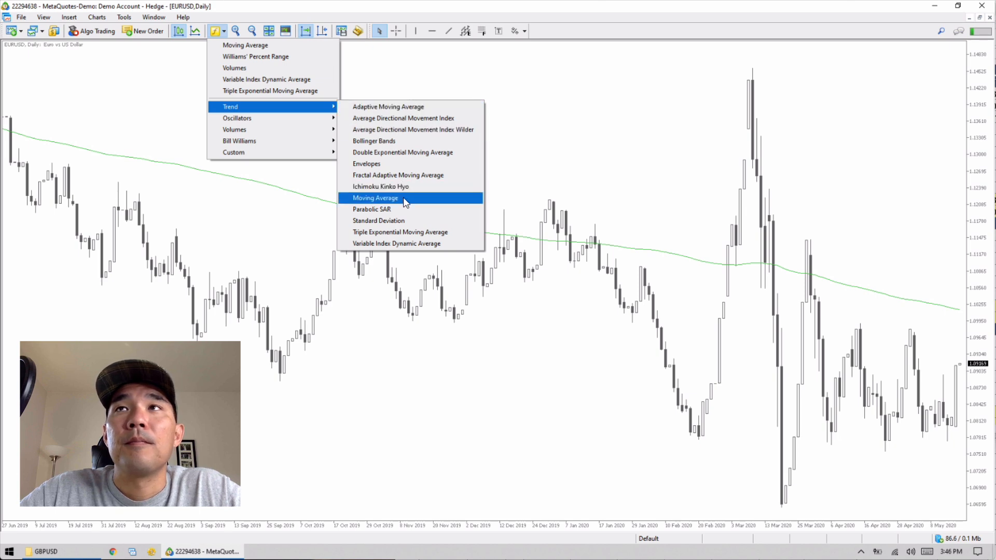
left_click(375, 197)
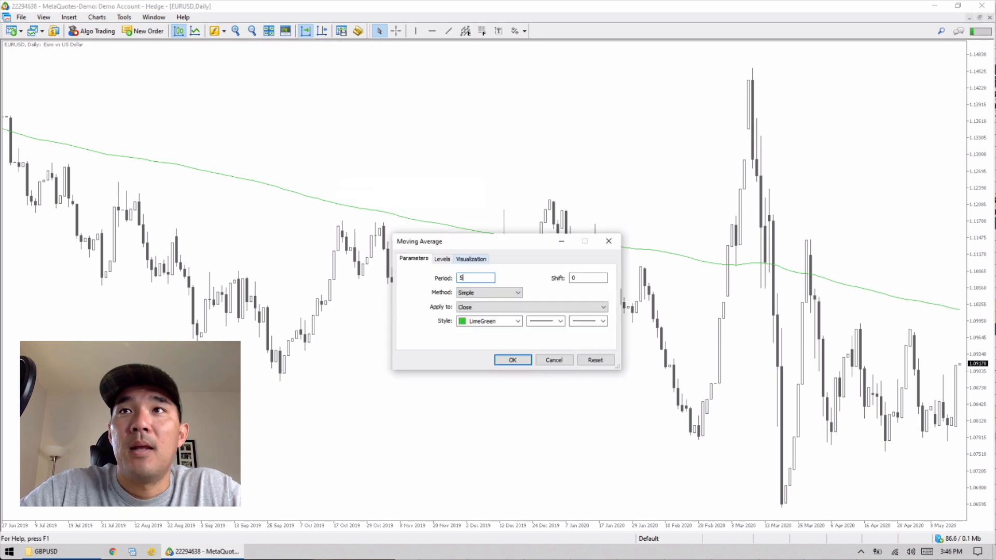
type("0")
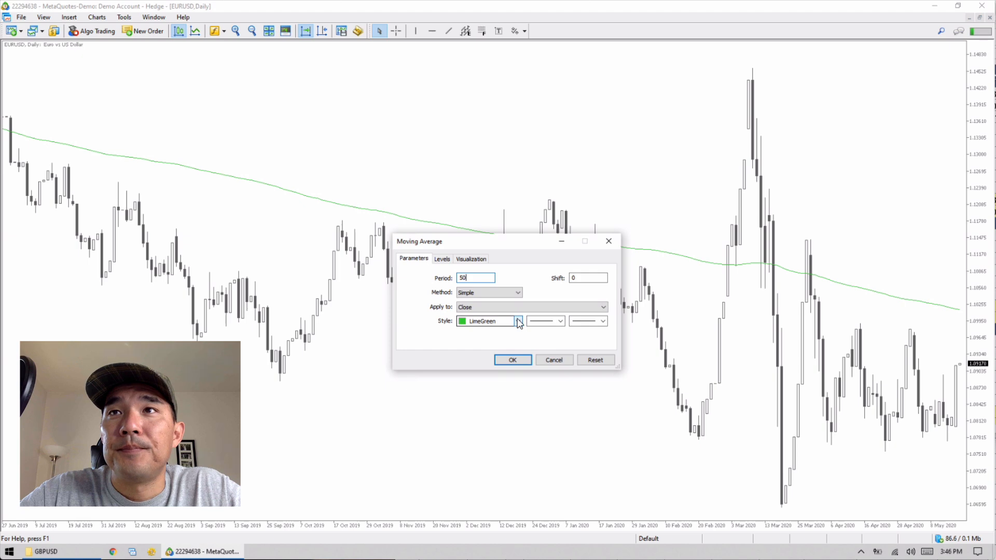
left_click(518, 321)
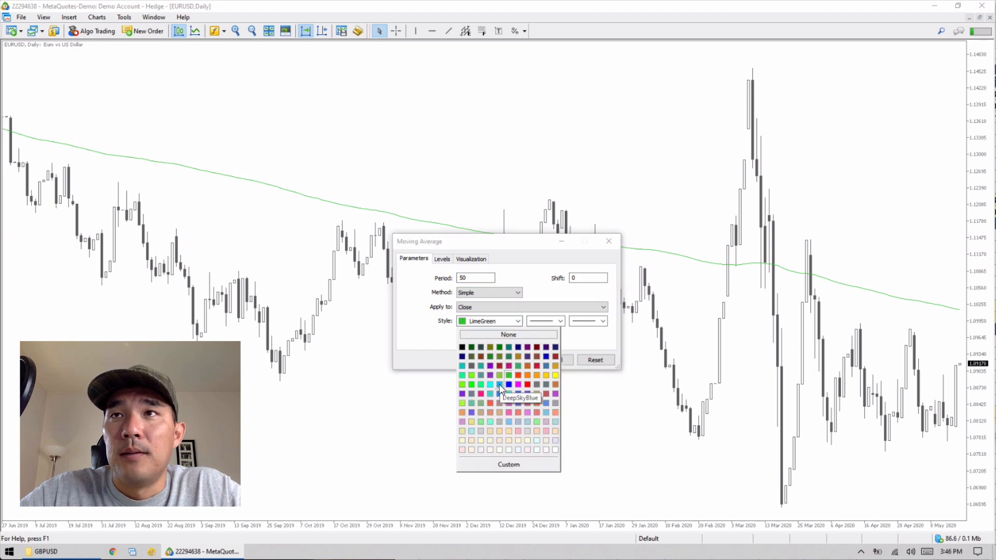
left_click(500, 390)
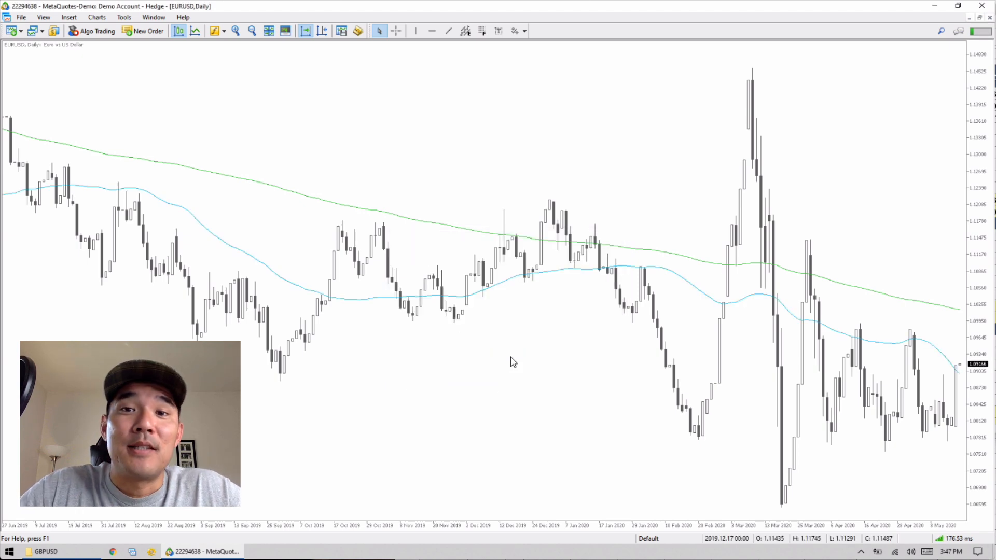
right_click(513, 362)
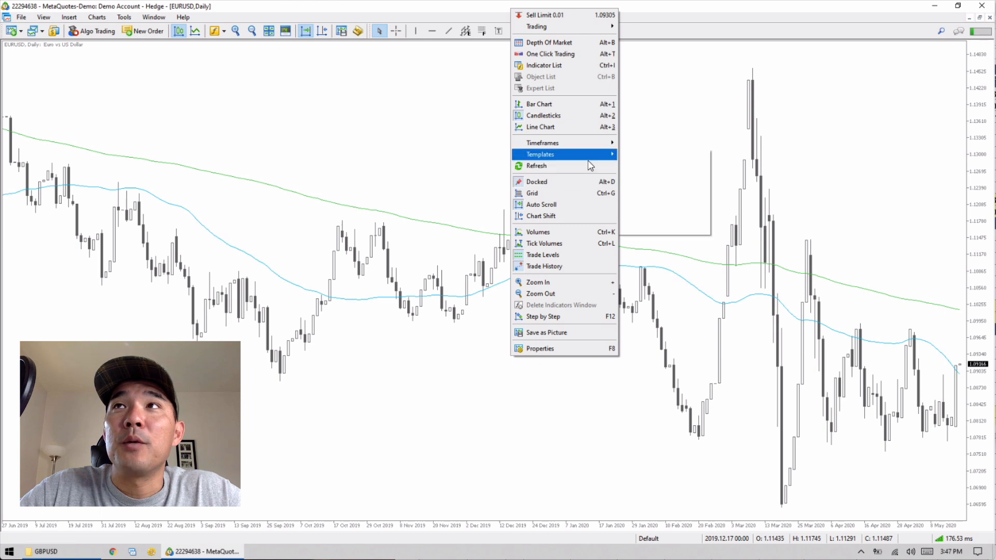
left_click(540, 154)
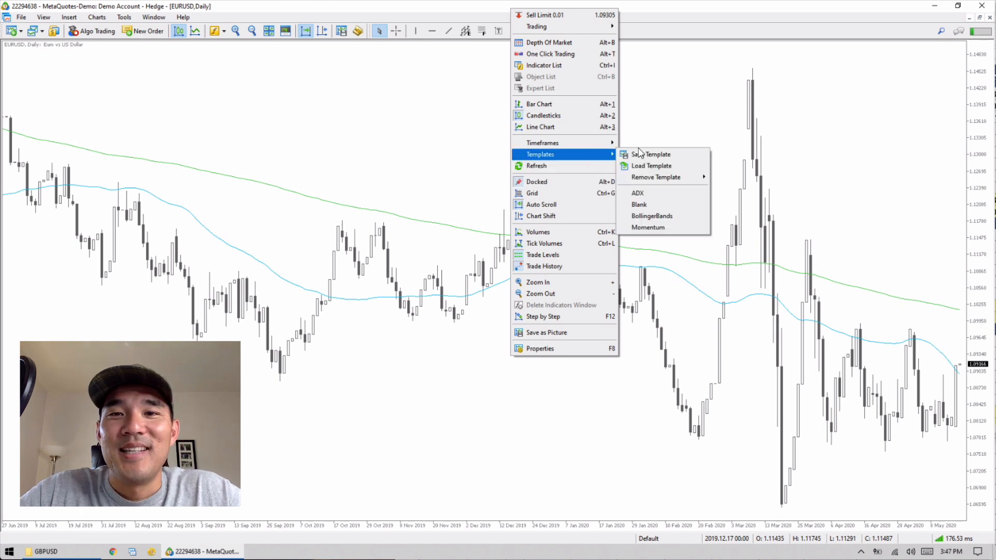
mouse_move(650, 153)
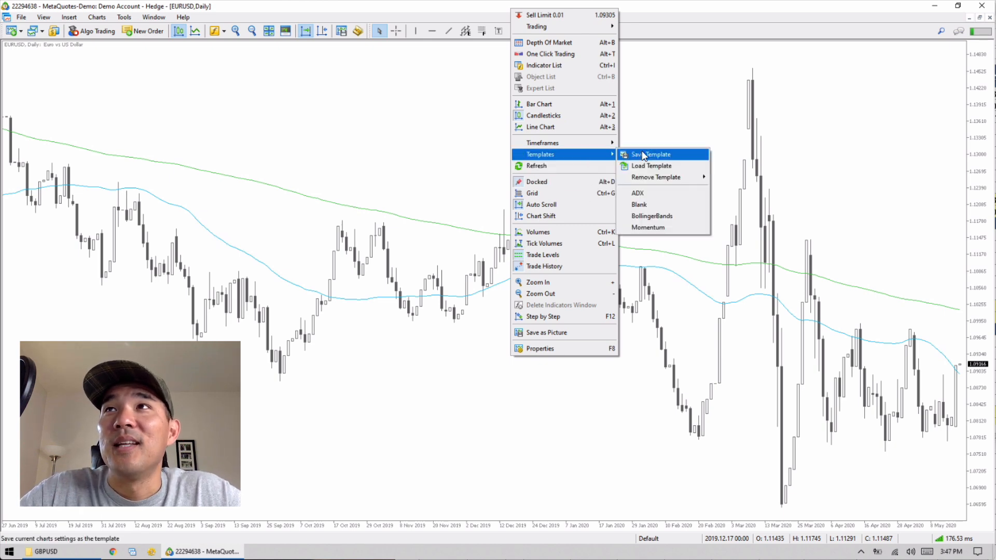
mouse_move(639, 204)
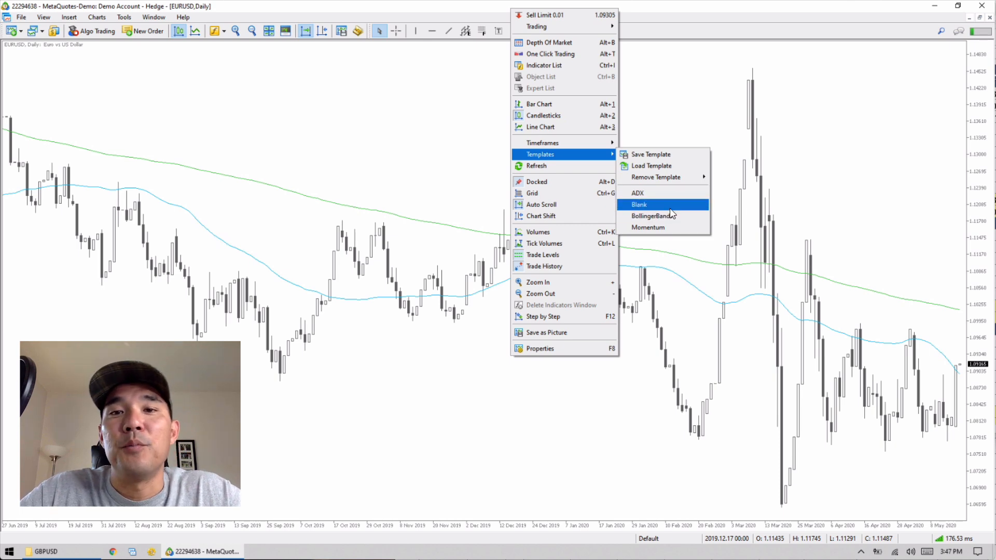
left_click(638, 205)
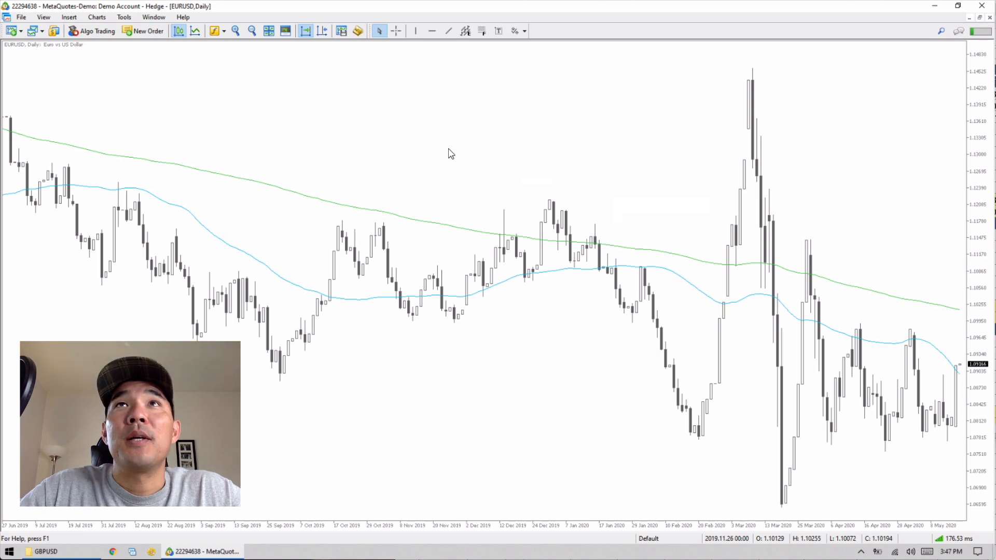
mouse_move(322, 30)
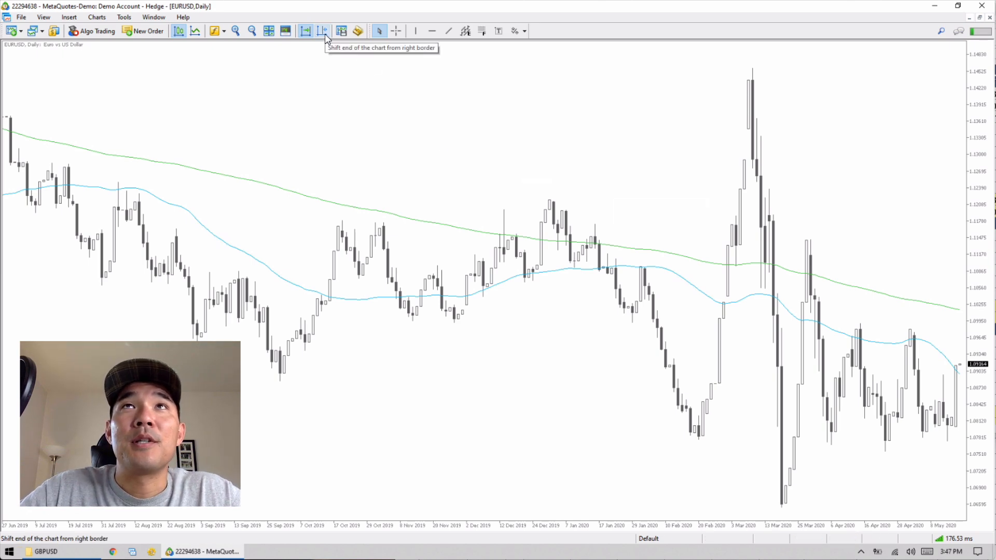
mouse_move(307, 30)
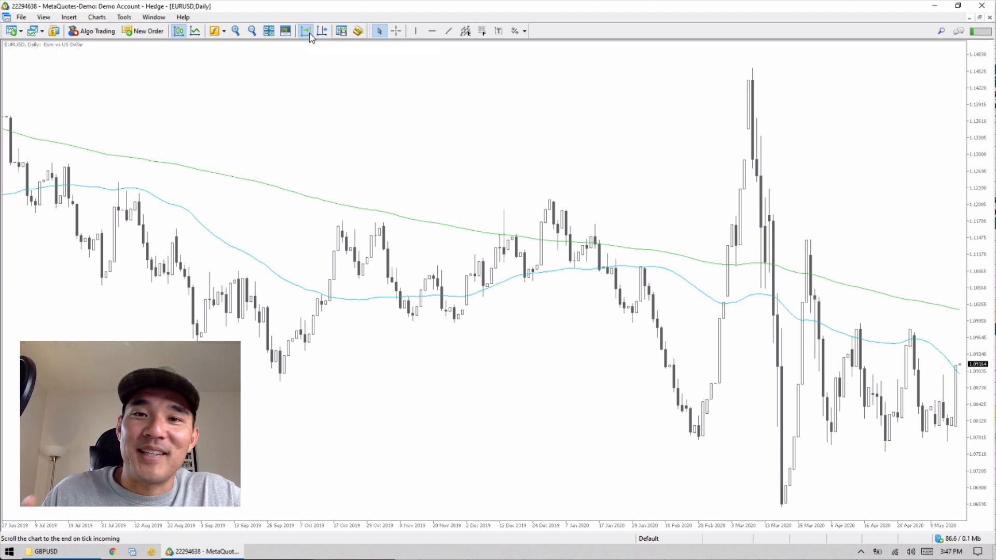
mouse_move(307, 33)
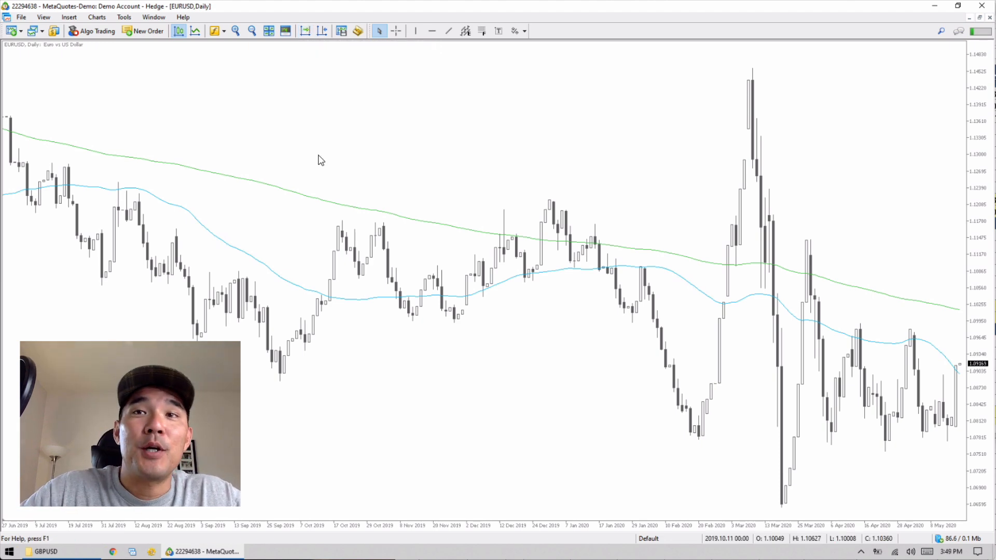
- Switch the EURUSD chart to 4-hour candles and scroll back to June 2018
right_click(320, 160)
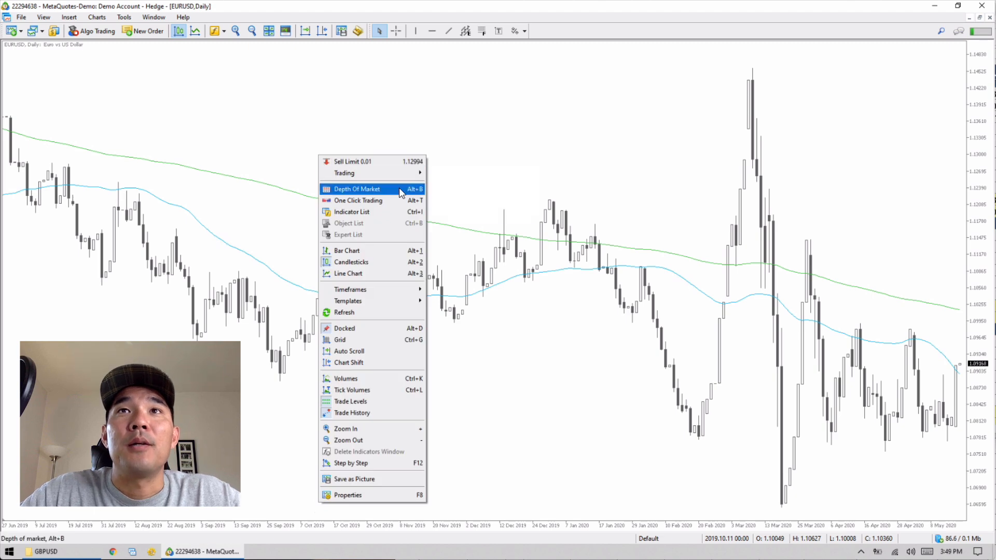
mouse_move(350, 290)
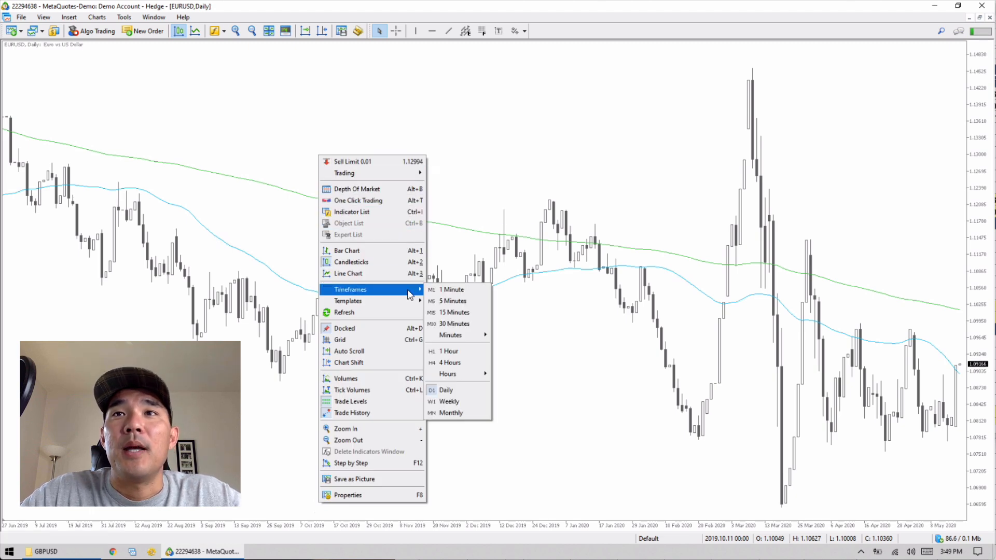
mouse_move(451, 362)
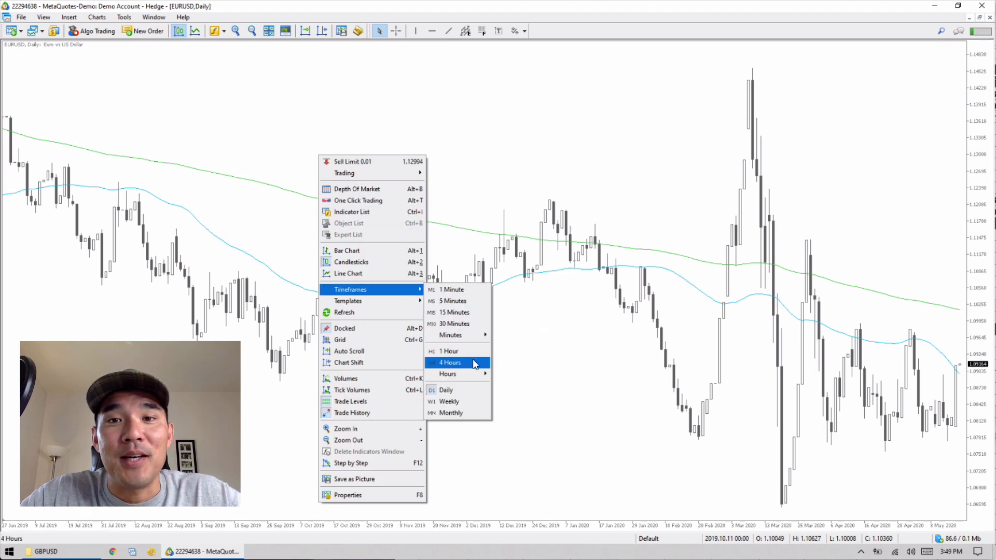
left_click(451, 363)
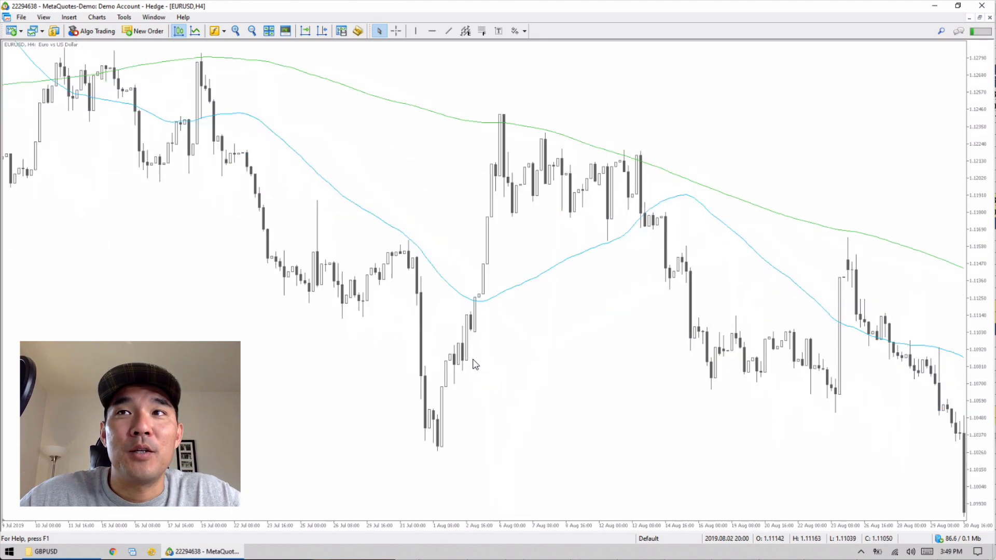
scroll("right", 3)
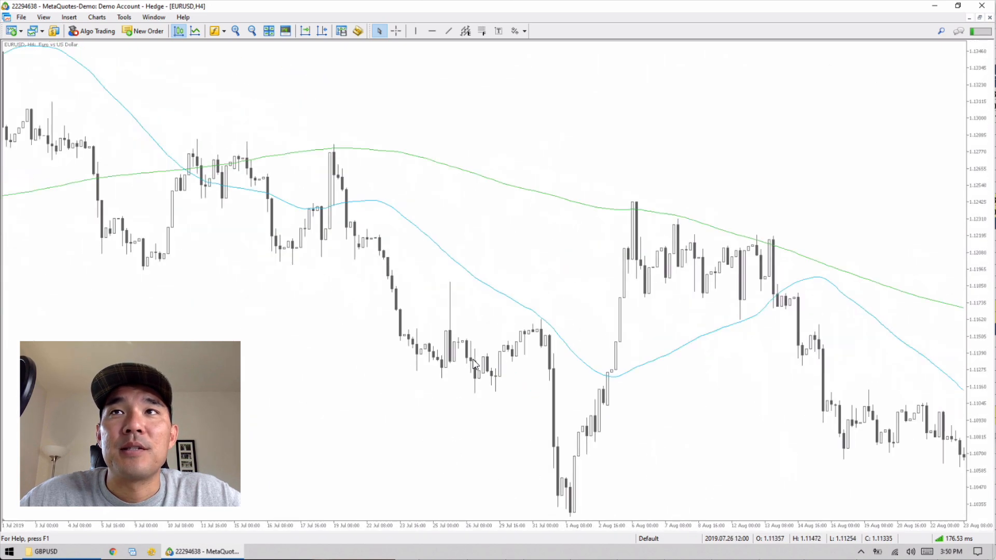
scroll("left", 3)
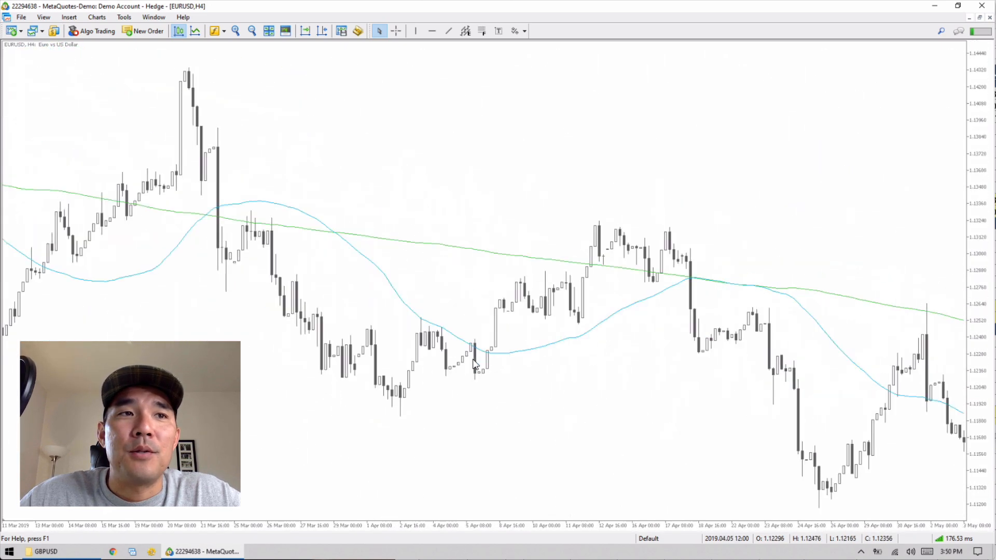
scroll("left", 3)
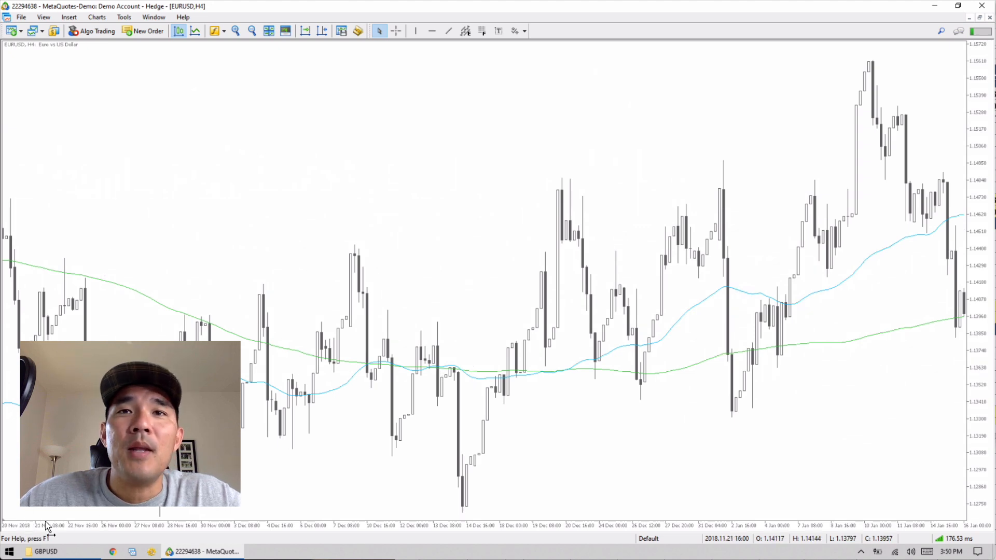
scroll("left", 3)
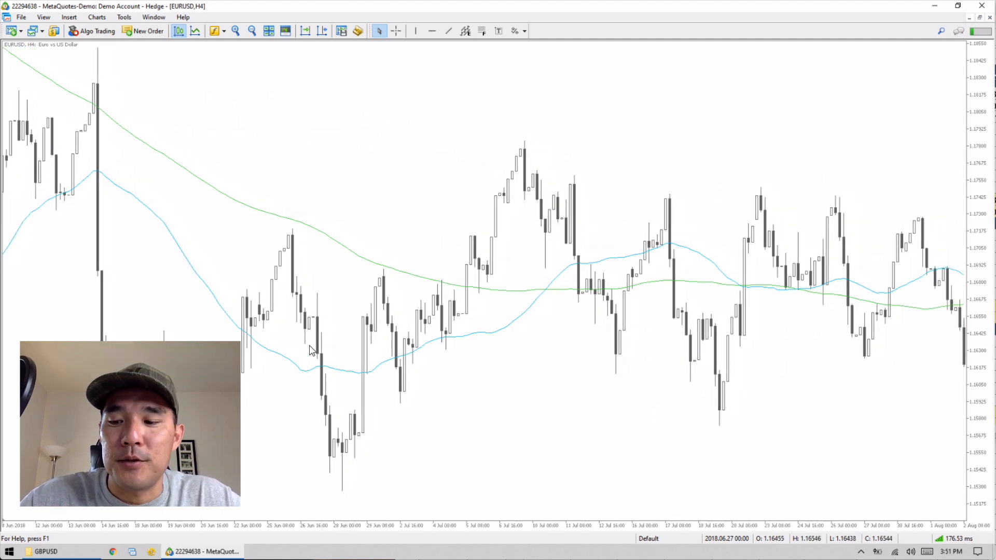
scroll("right", 3)
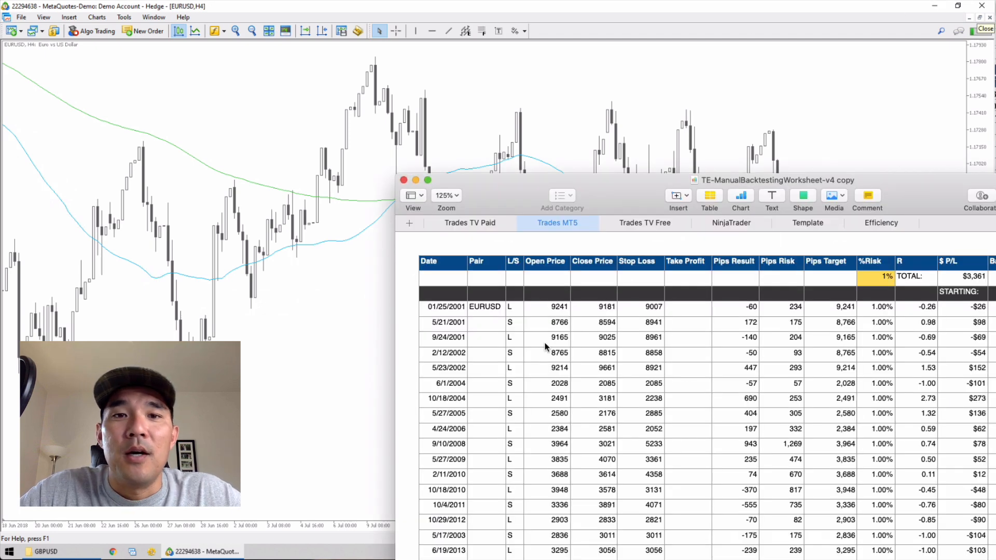
mouse_move(731, 131)
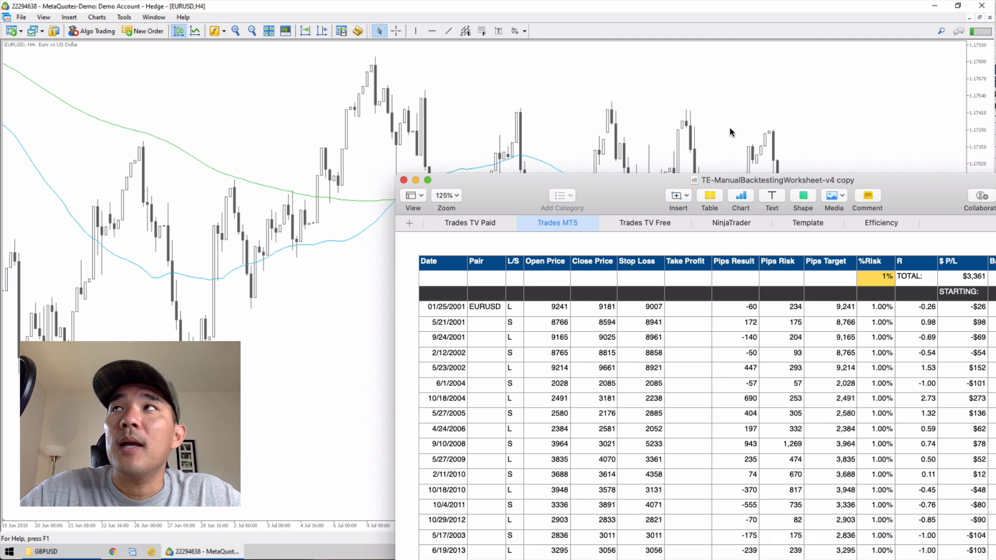
- Bring the RSID backtest sheet forward and scroll to its Sum and Average columns
left_click(848, 36)
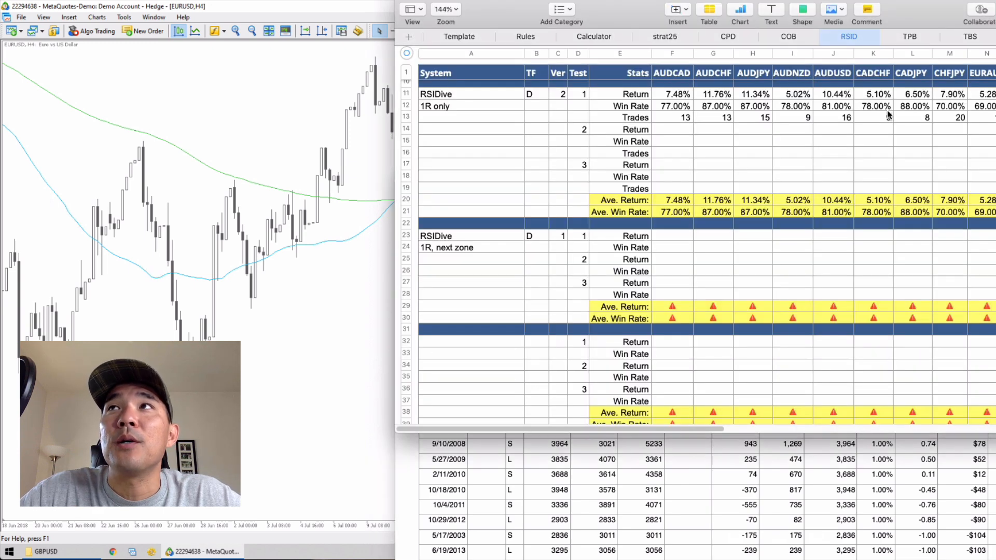
scroll("up", 3)
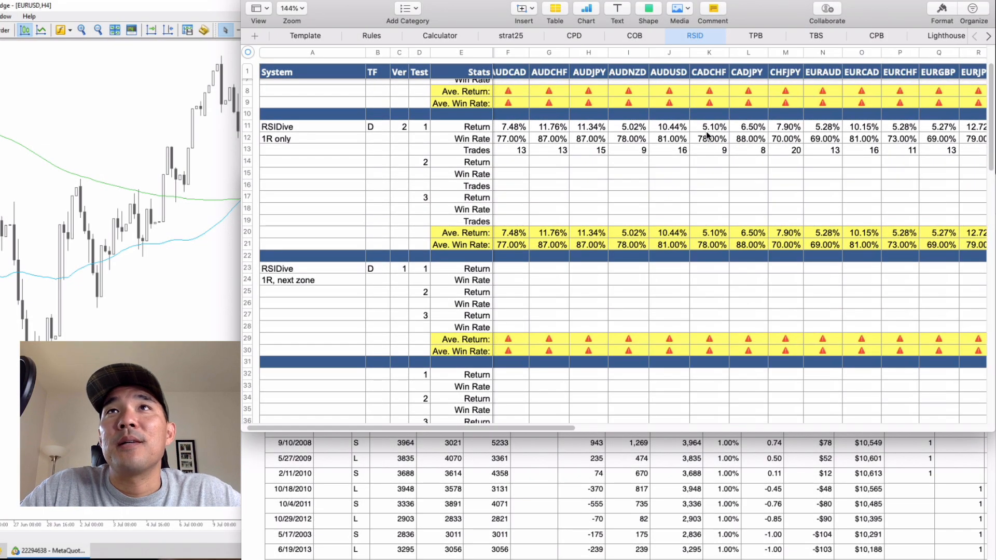
mouse_move(326, 137)
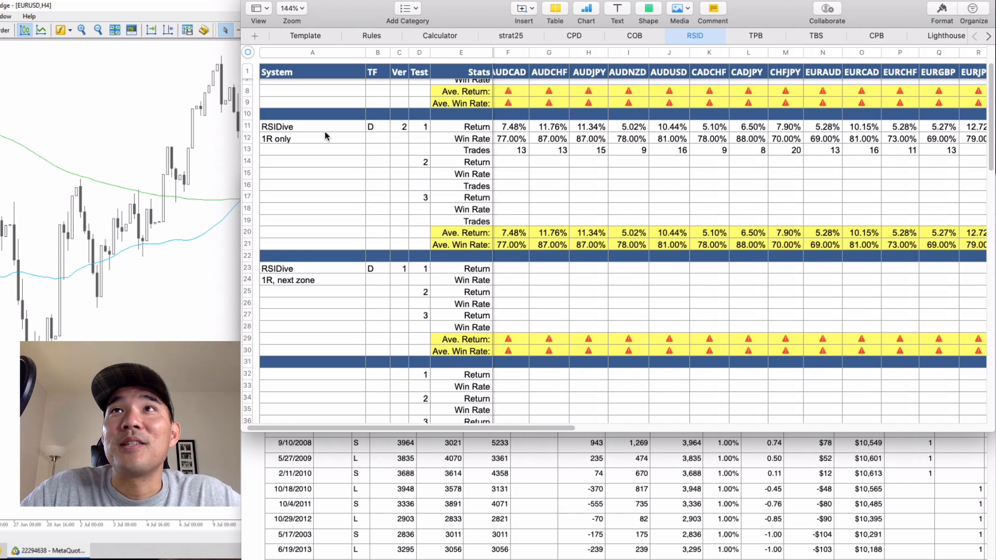
mouse_move(330, 152)
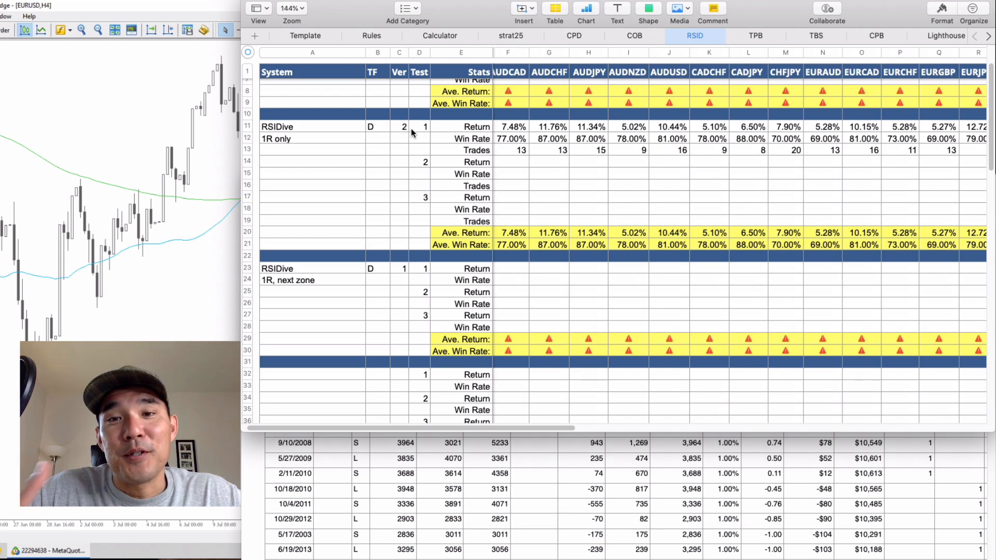
mouse_move(488, 128)
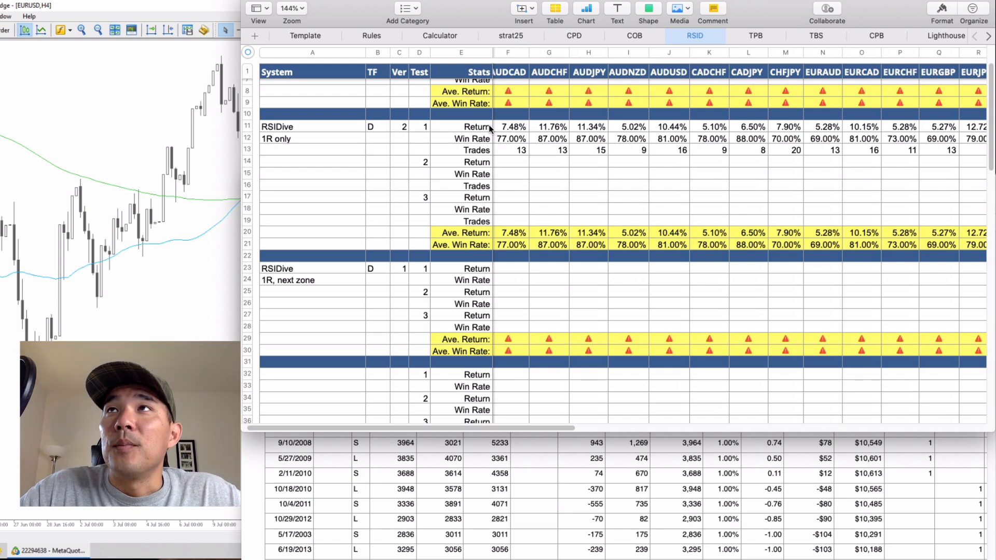
mouse_move(524, 162)
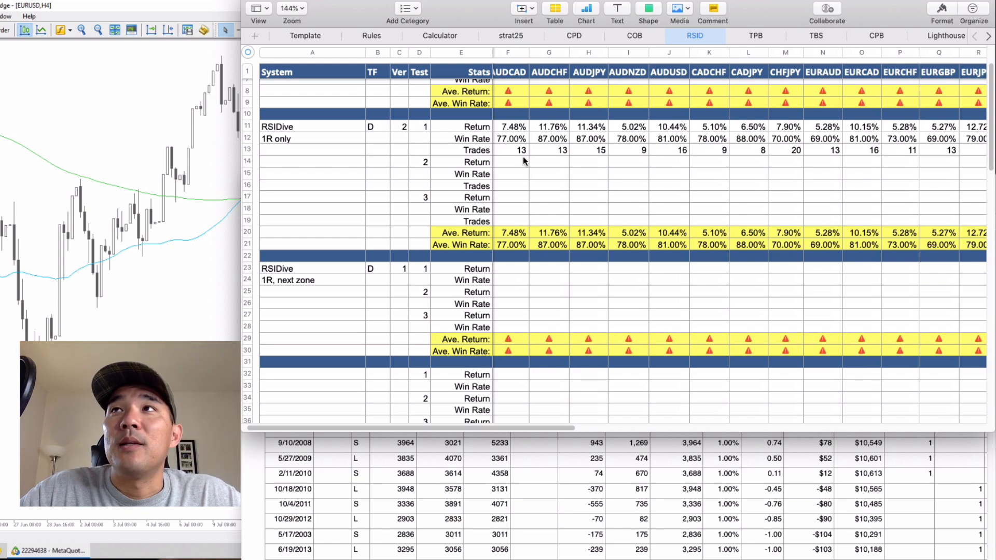
scroll("right", 3)
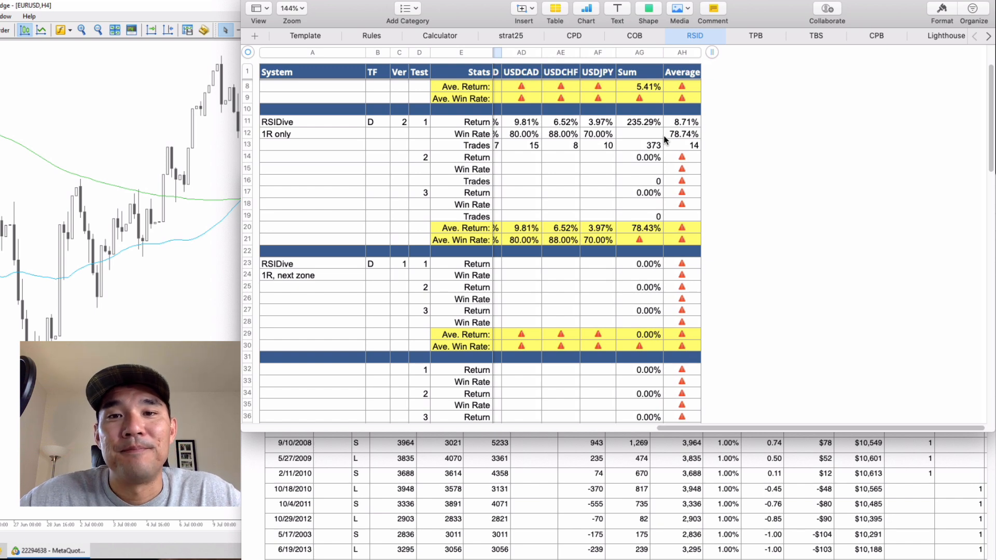
mouse_move(610, 371)
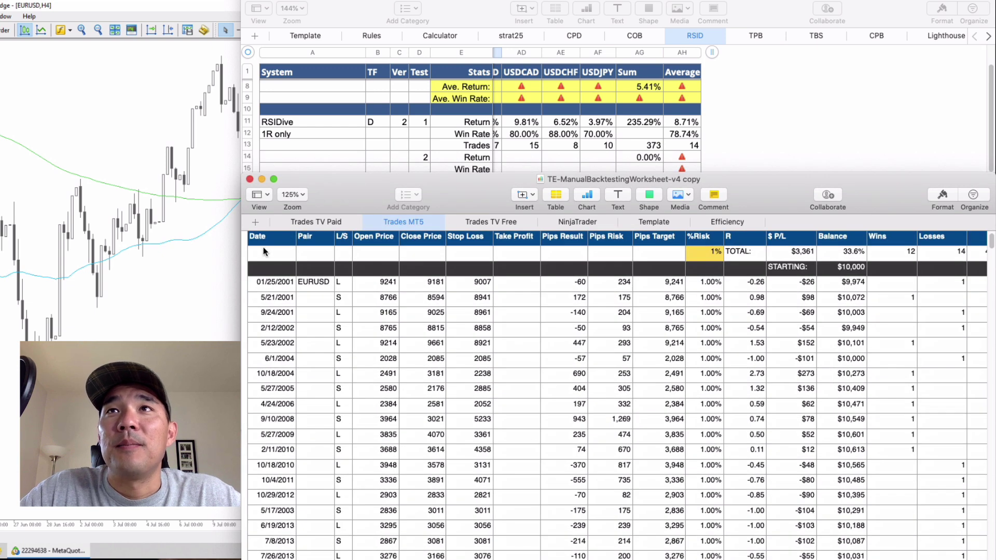
mouse_move(375, 250)
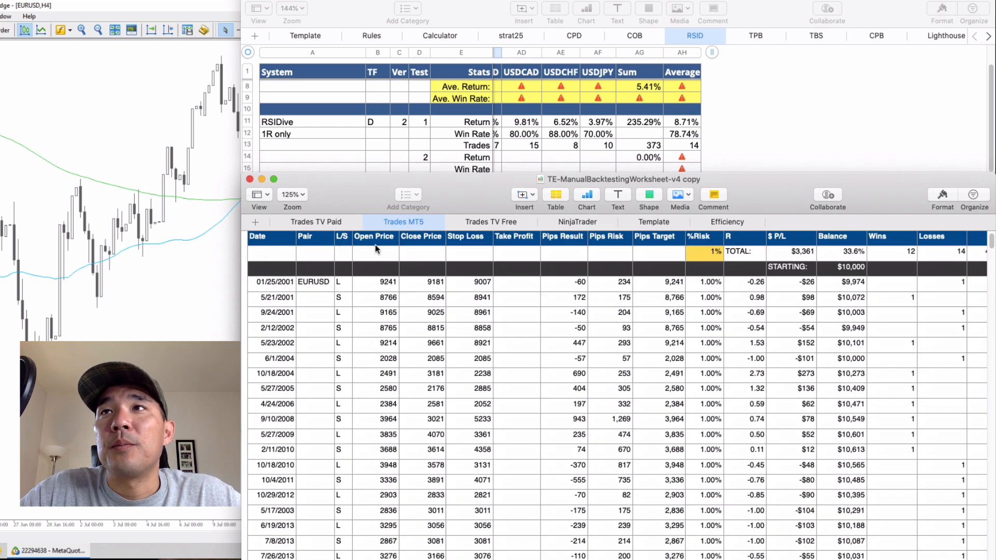
mouse_move(512, 255)
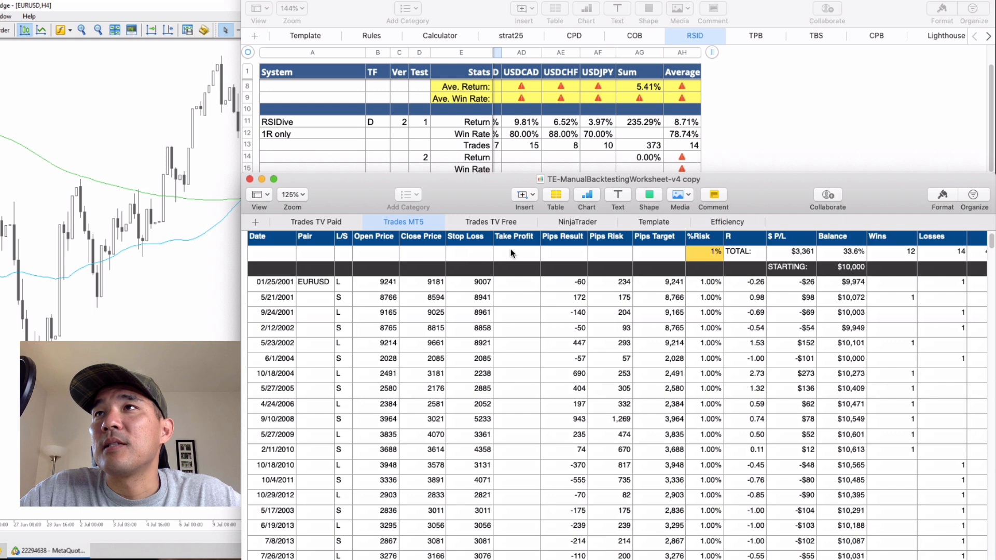
mouse_move(559, 259)
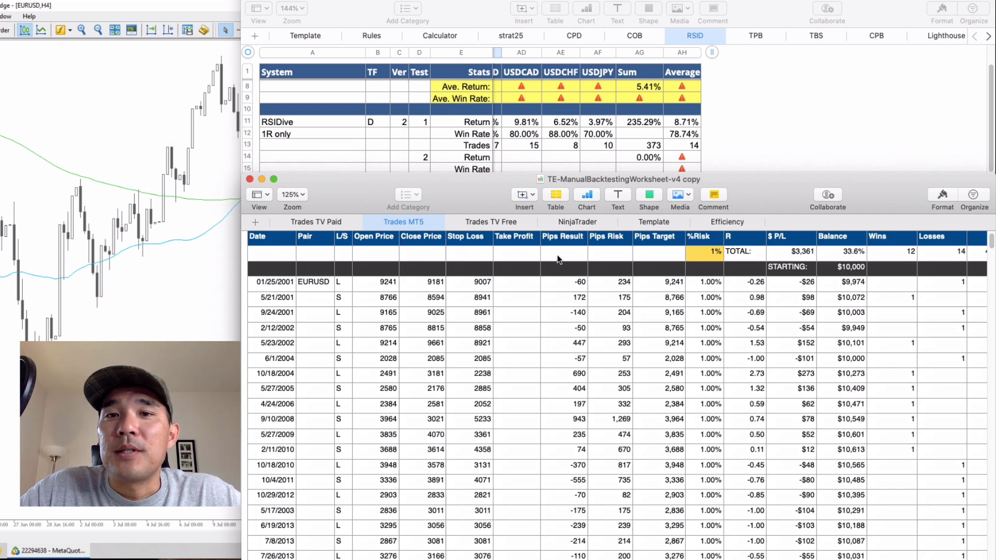
mouse_move(597, 259)
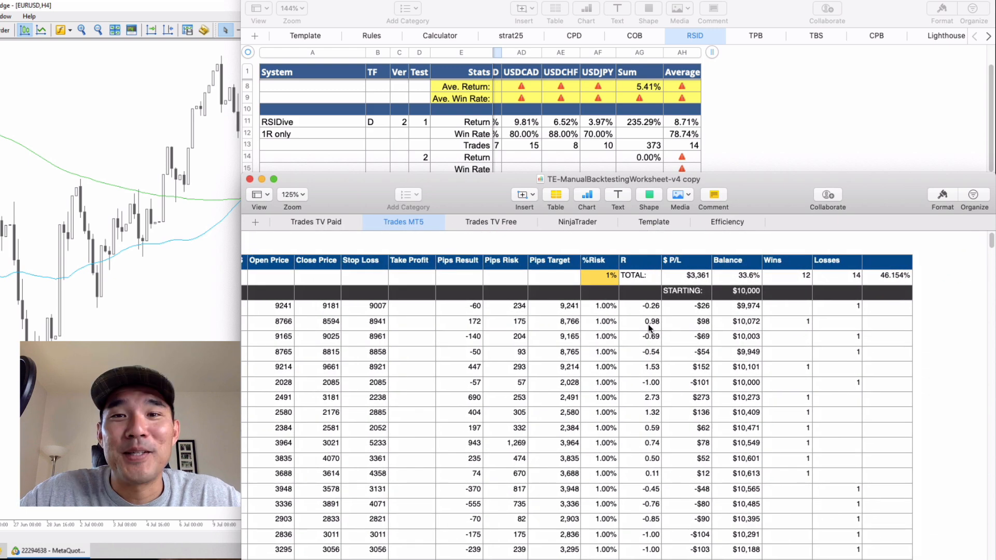
mouse_move(671, 333)
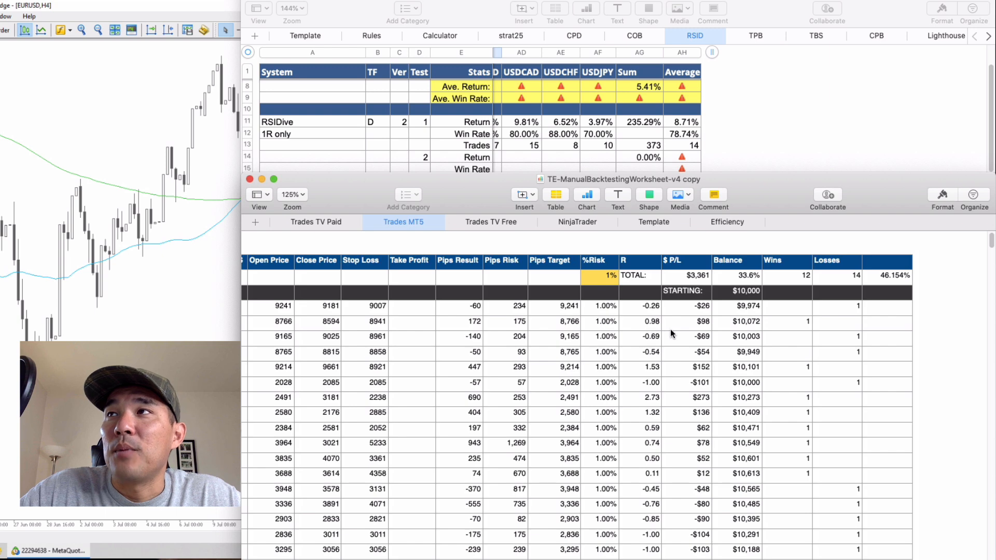
- Check the Trades MT5 TOTAL row: 12 wins, 14 losses, 46.154% win rate
scroll("down", 3)
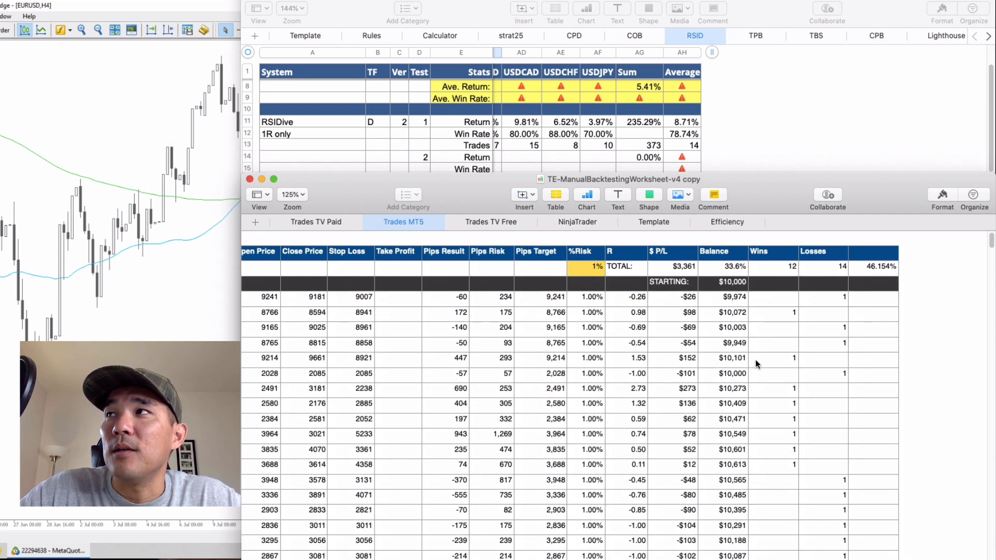
mouse_move(880, 309)
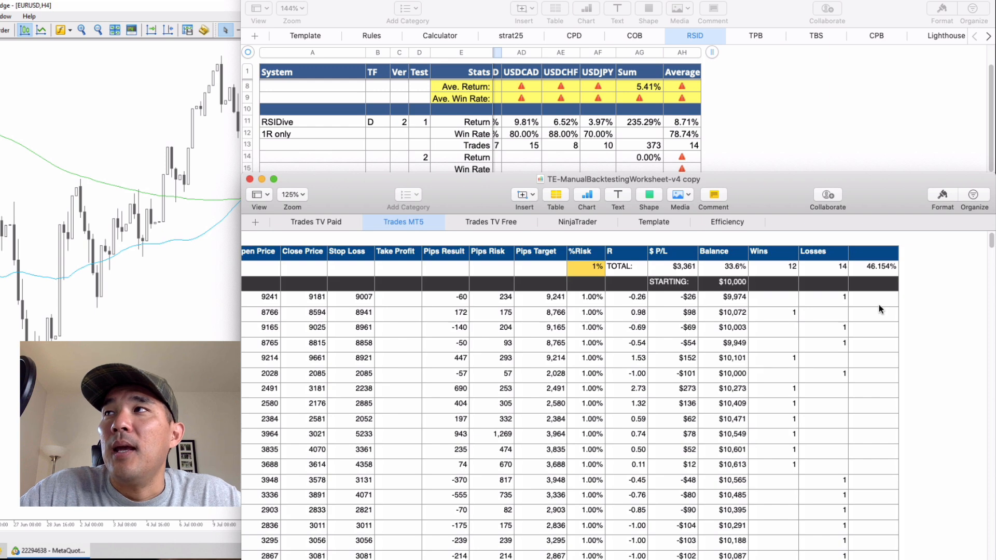
mouse_move(881, 267)
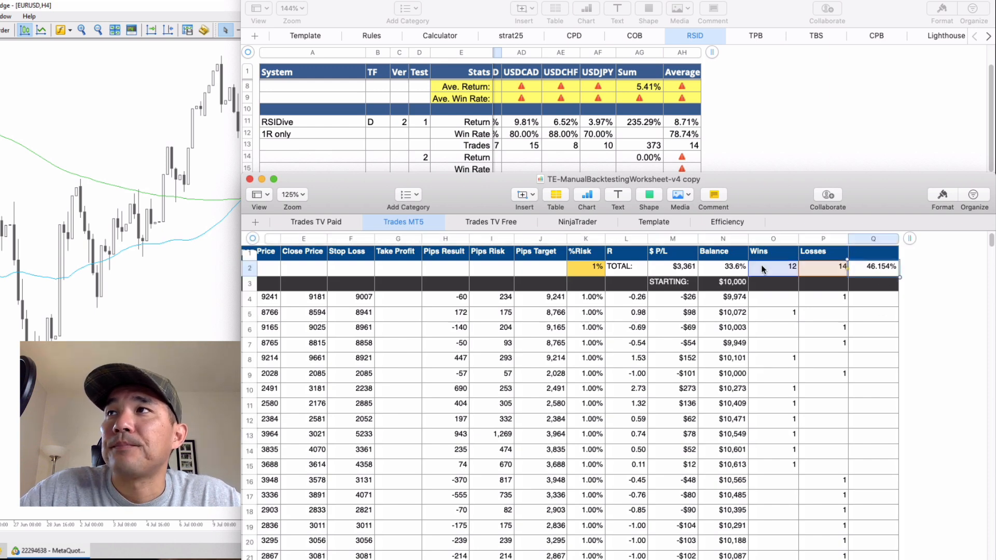
left_click(673, 266)
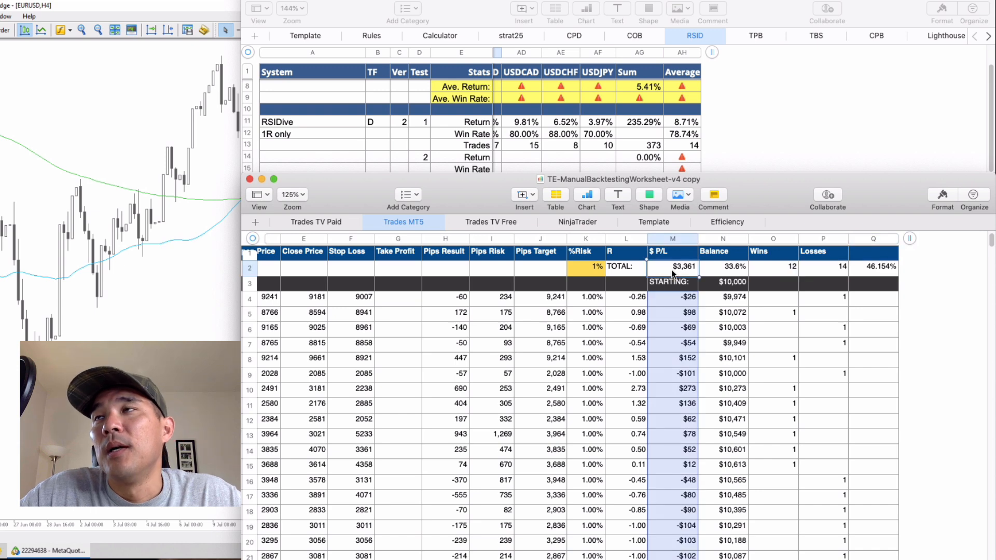
mouse_move(621, 293)
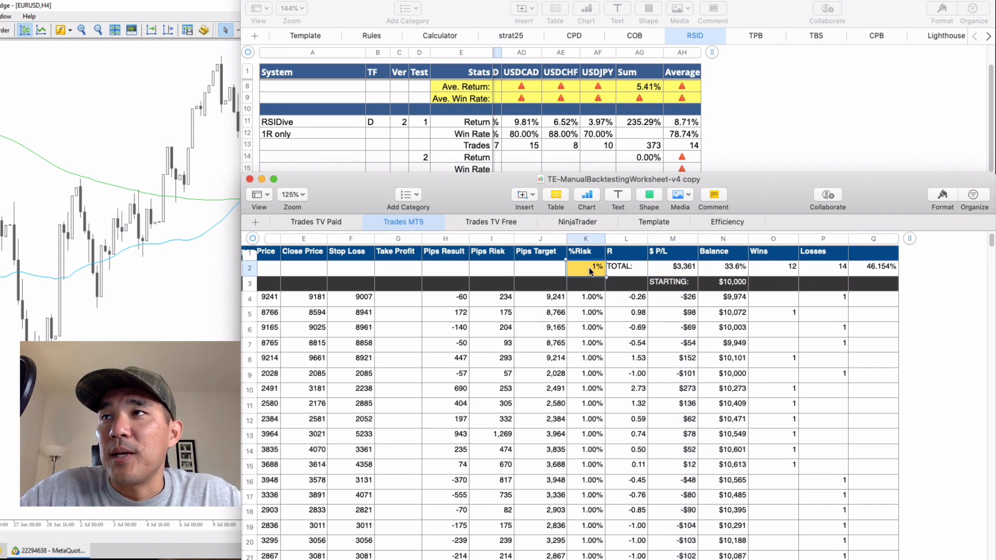
mouse_move(589, 299)
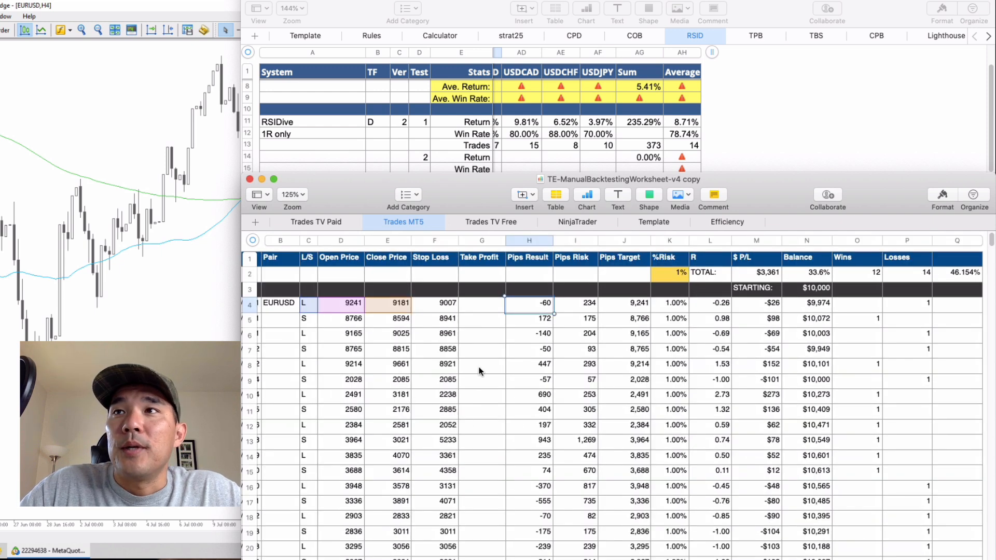
left_click(341, 303)
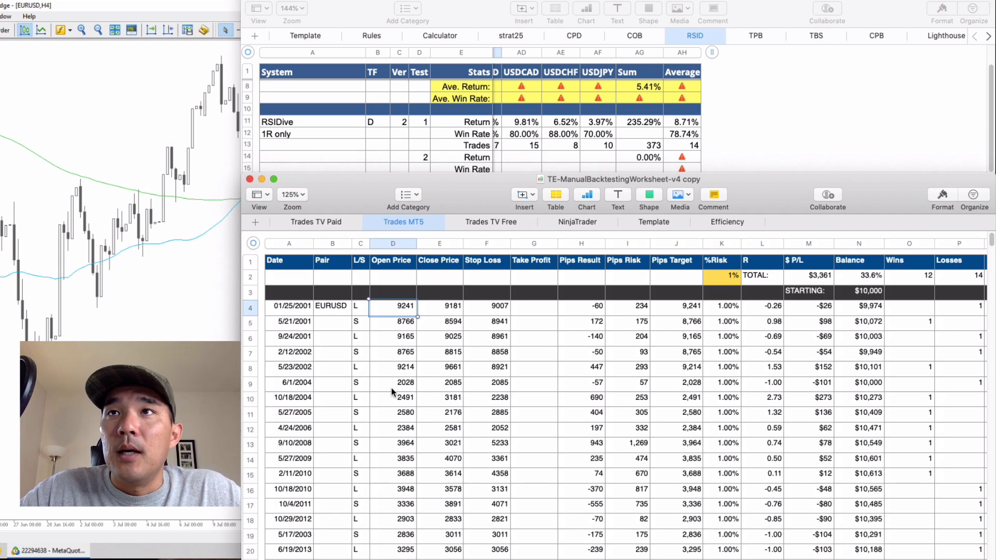
mouse_move(365, 329)
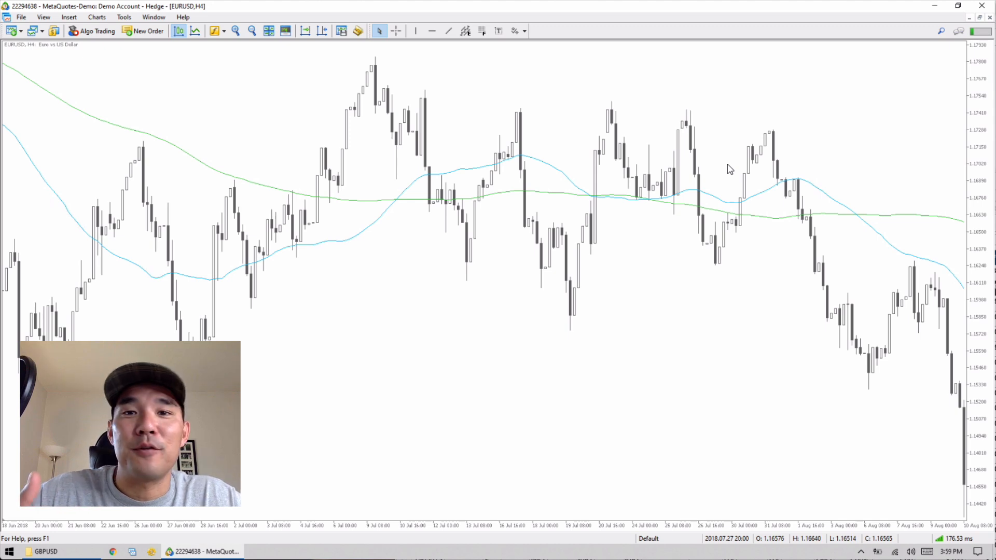
mouse_move(461, 83)
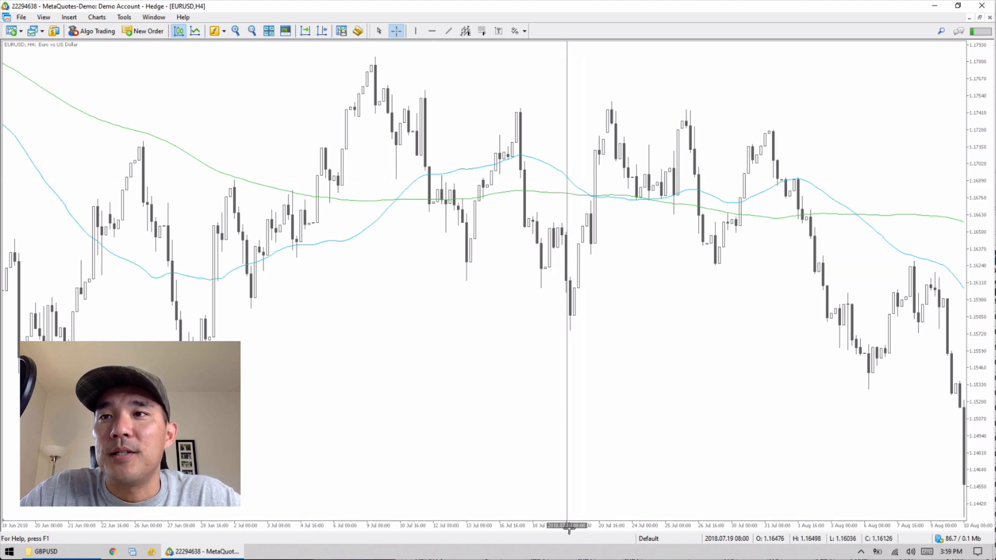
mouse_move(575, 480)
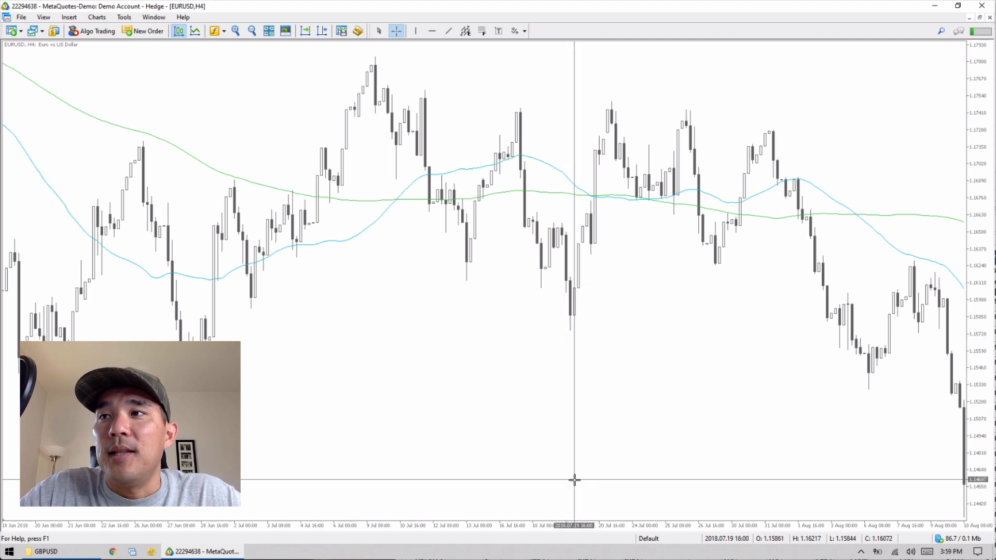
mouse_move(791, 491)
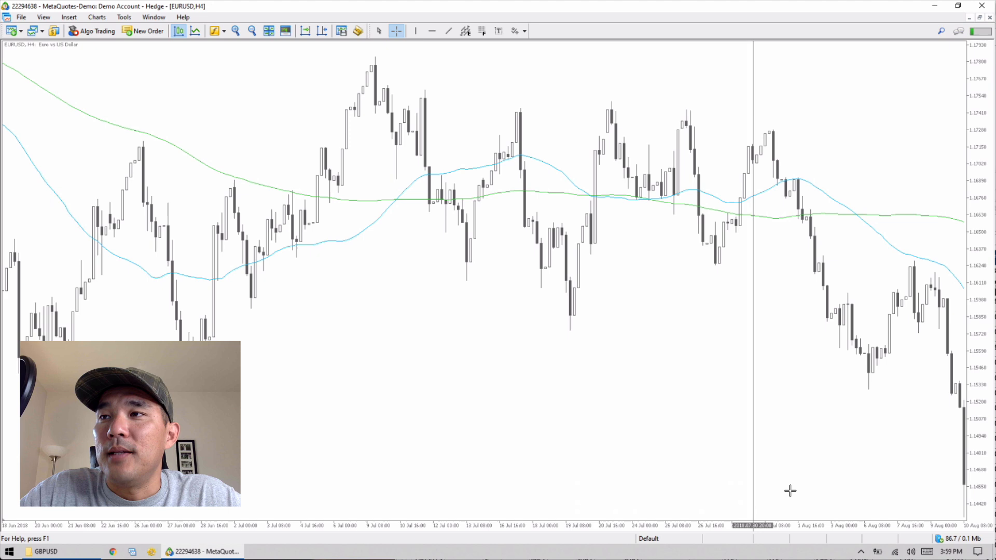
mouse_move(797, 488)
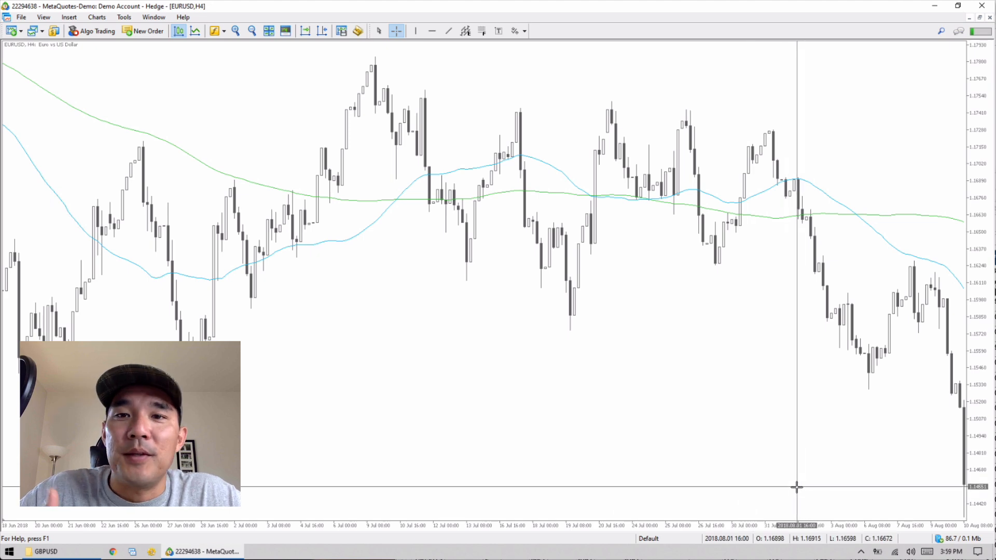